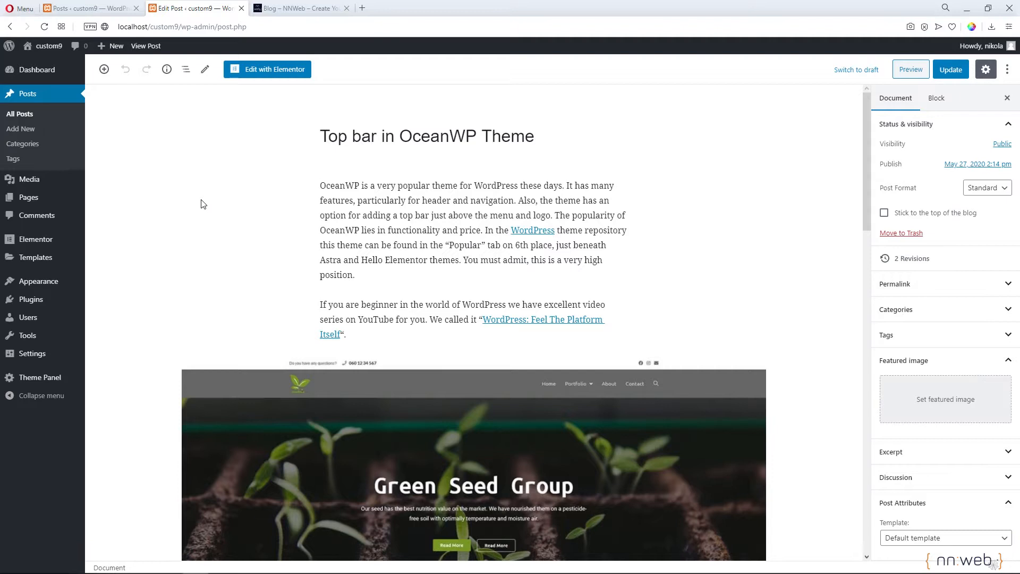
mouse_move(296, 183)
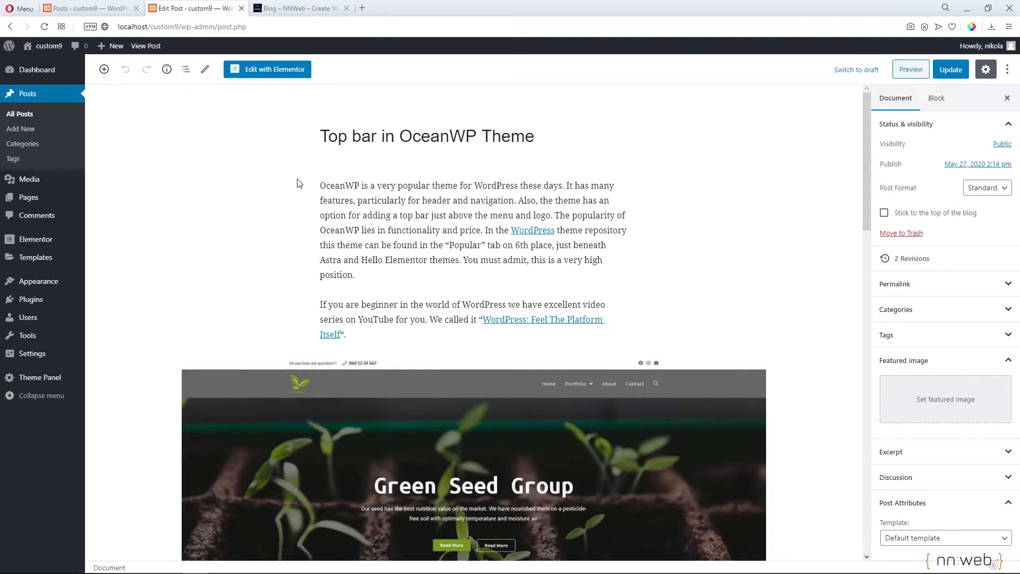
mouse_move(350, 180)
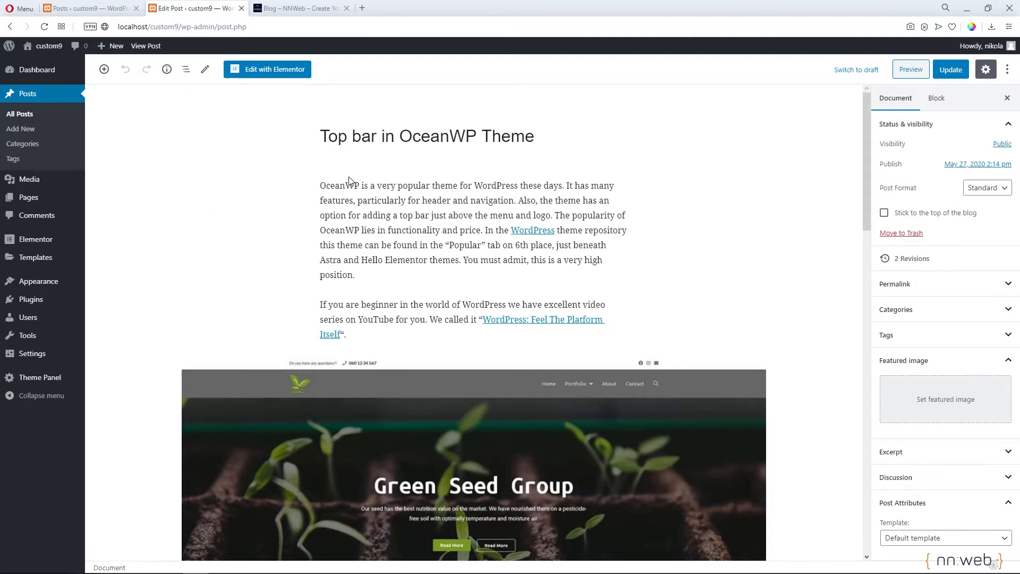
mouse_move(312, 179)
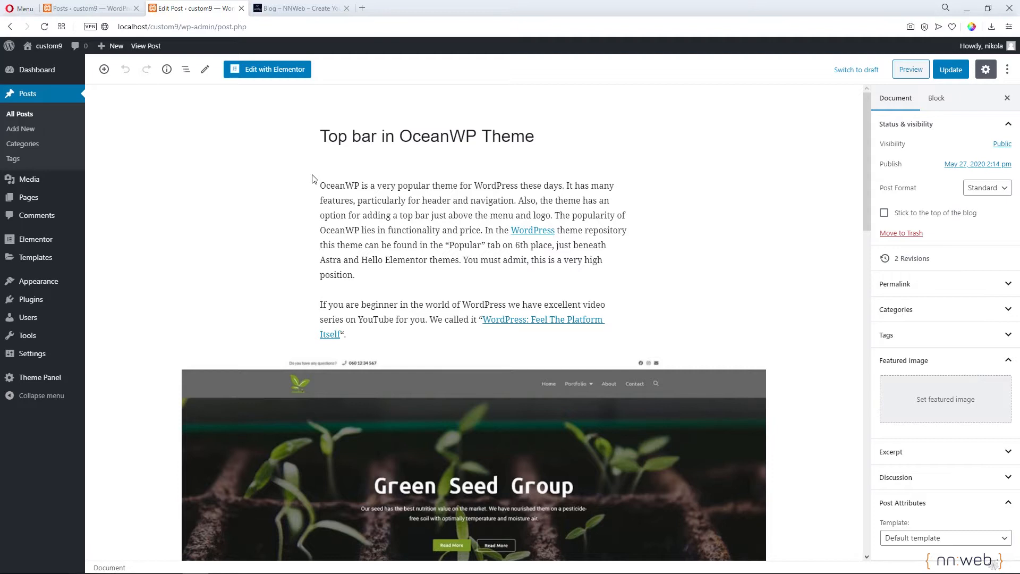
mouse_move(373, 189)
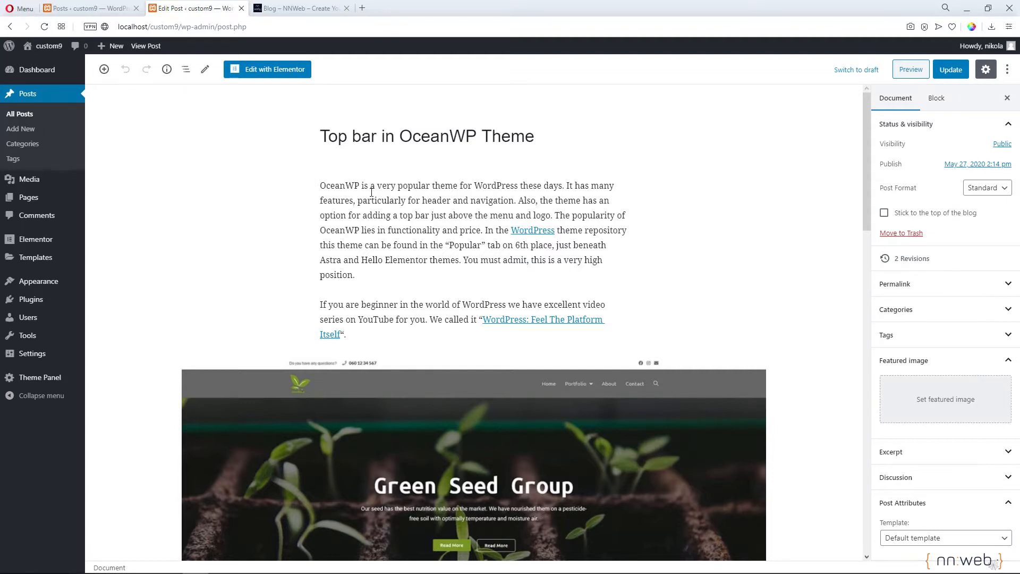
mouse_move(509, 244)
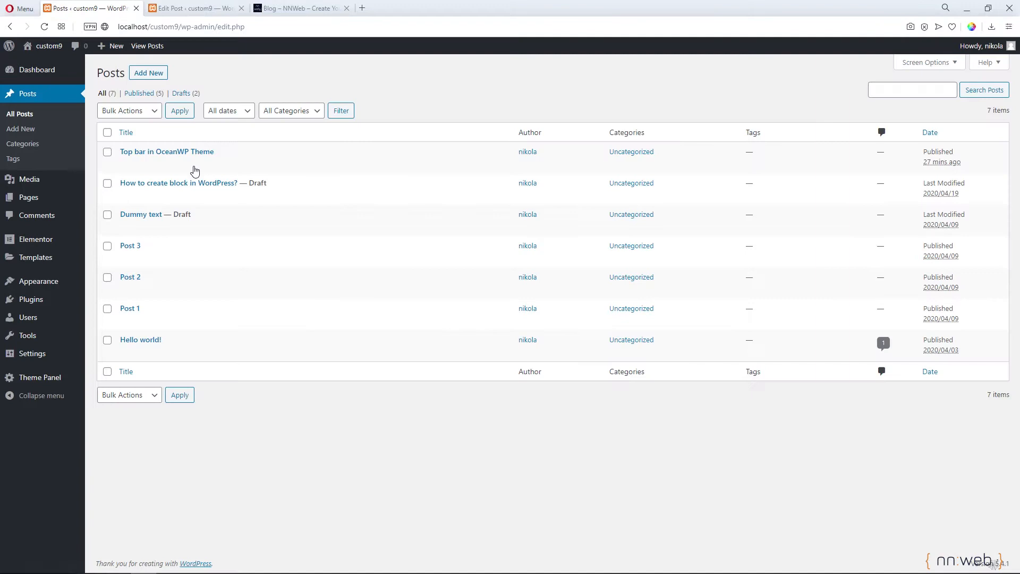
mouse_move(166, 151)
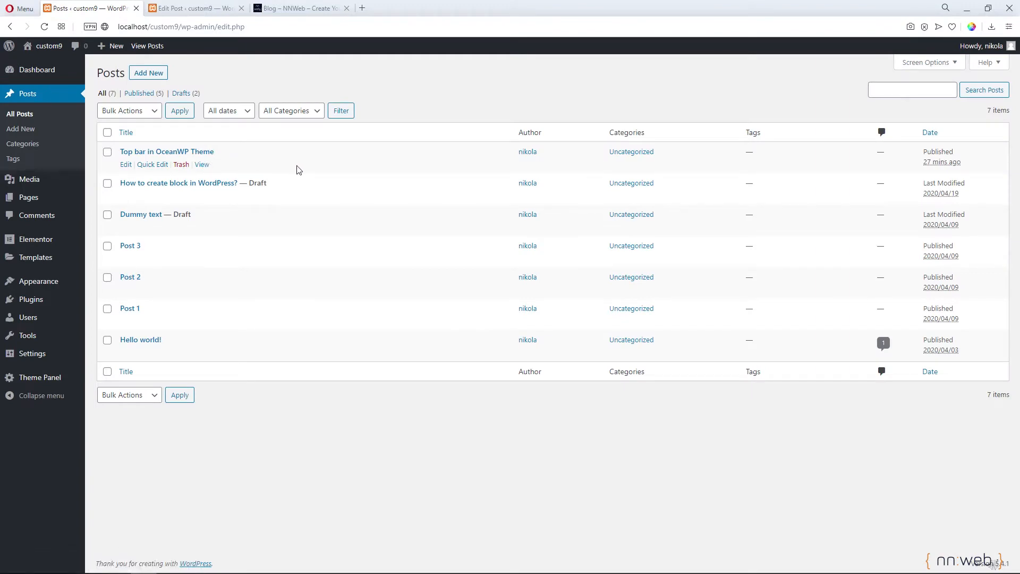
mouse_move(288, 171)
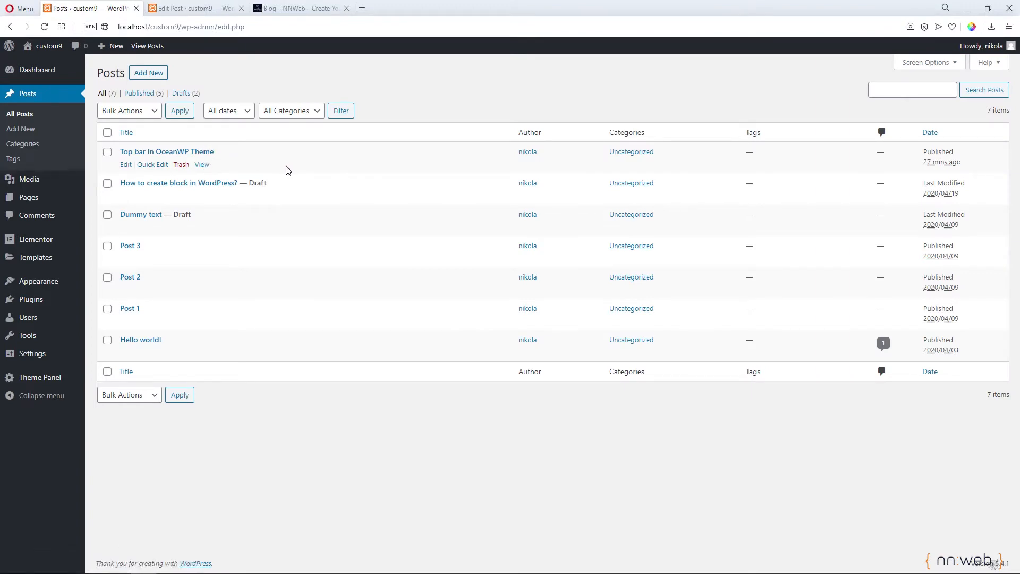
mouse_move(288, 15)
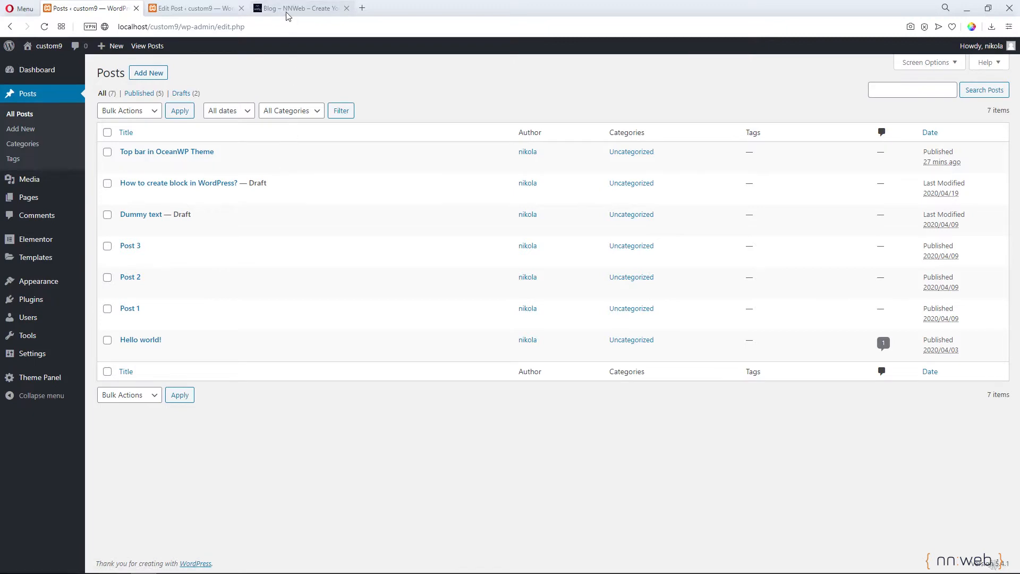
Check the live NNWeb blog, then return to editing 'Top bar in OceanWP Theme'
click(299, 8)
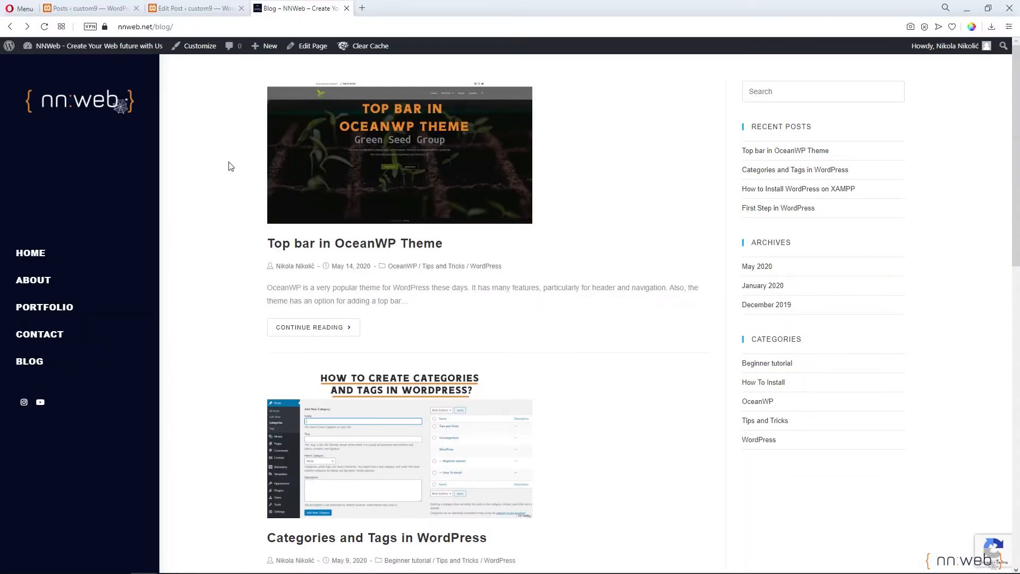
mouse_move(220, 133)
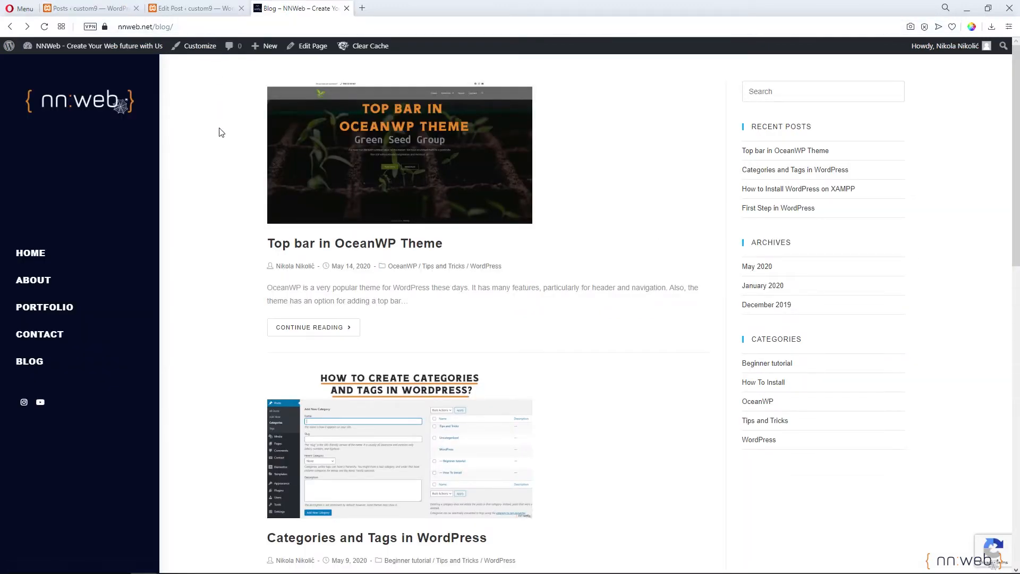
click(188, 8)
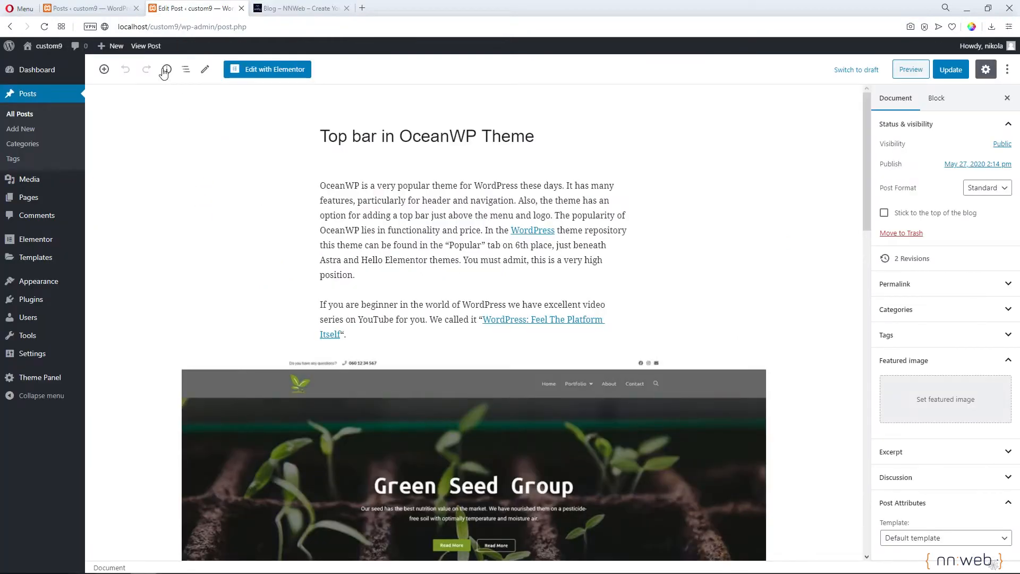
click(146, 46)
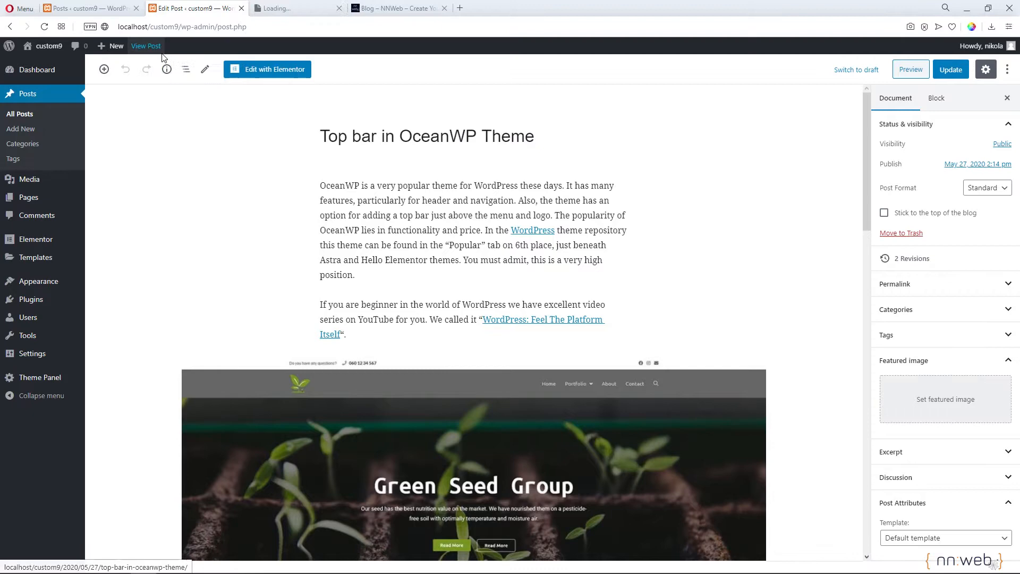
click(146, 46)
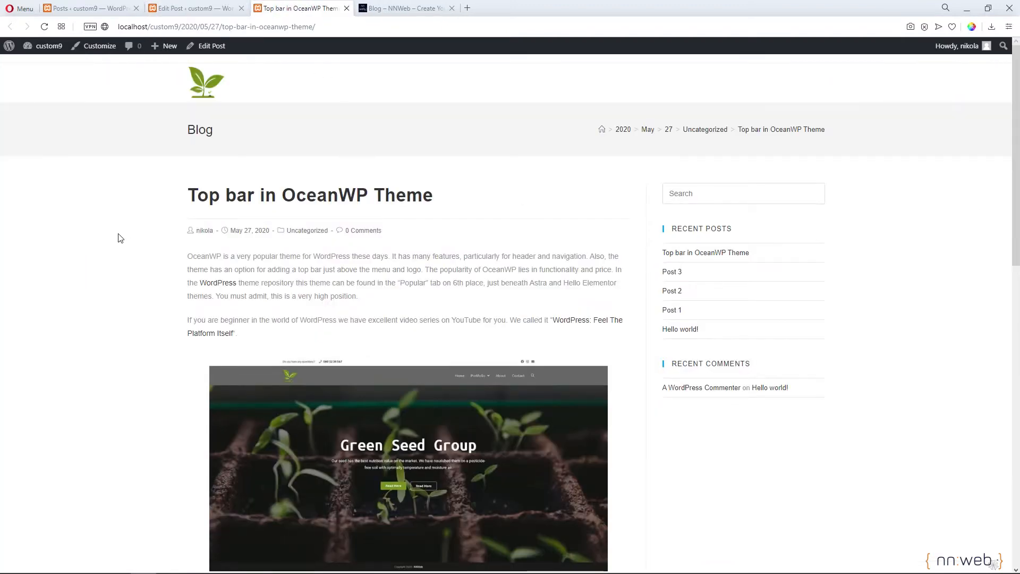
mouse_move(200, 267)
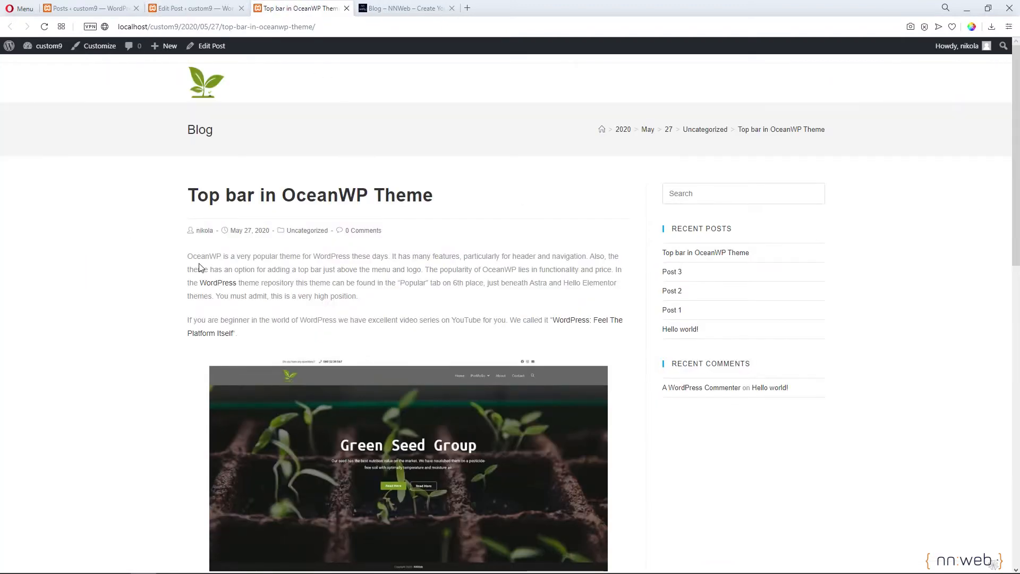
mouse_move(352, 266)
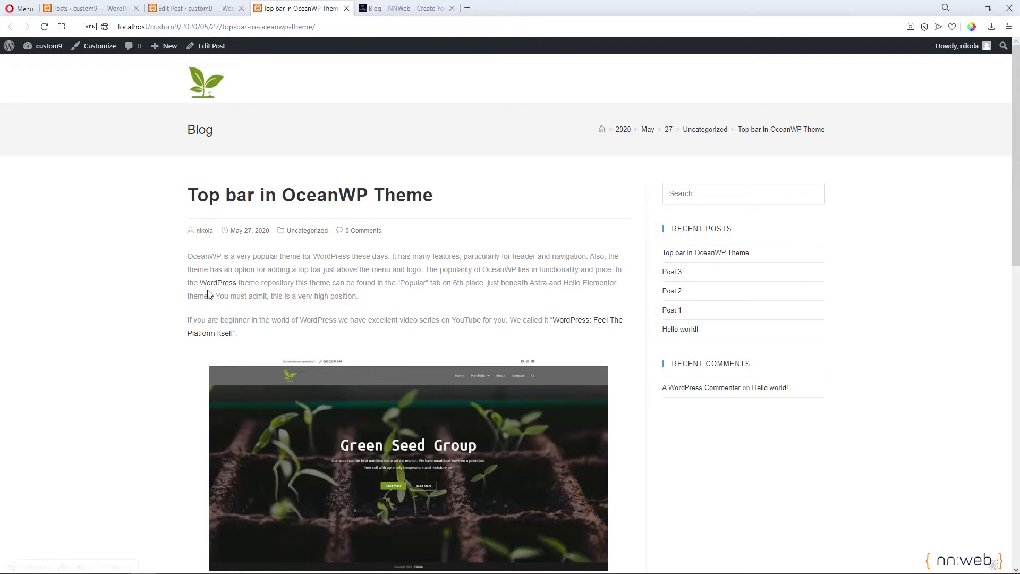
mouse_move(217, 282)
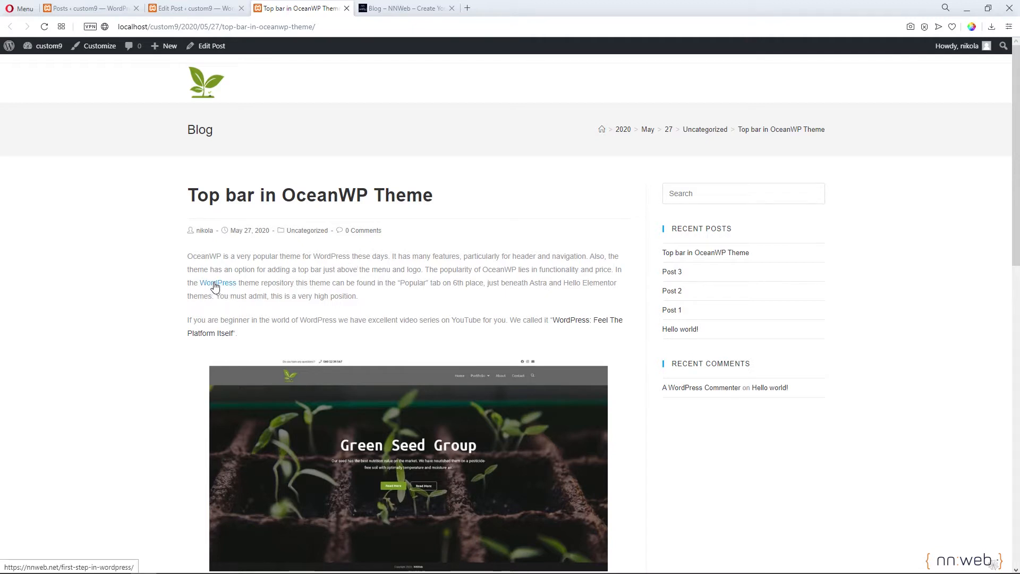
mouse_move(206, 295)
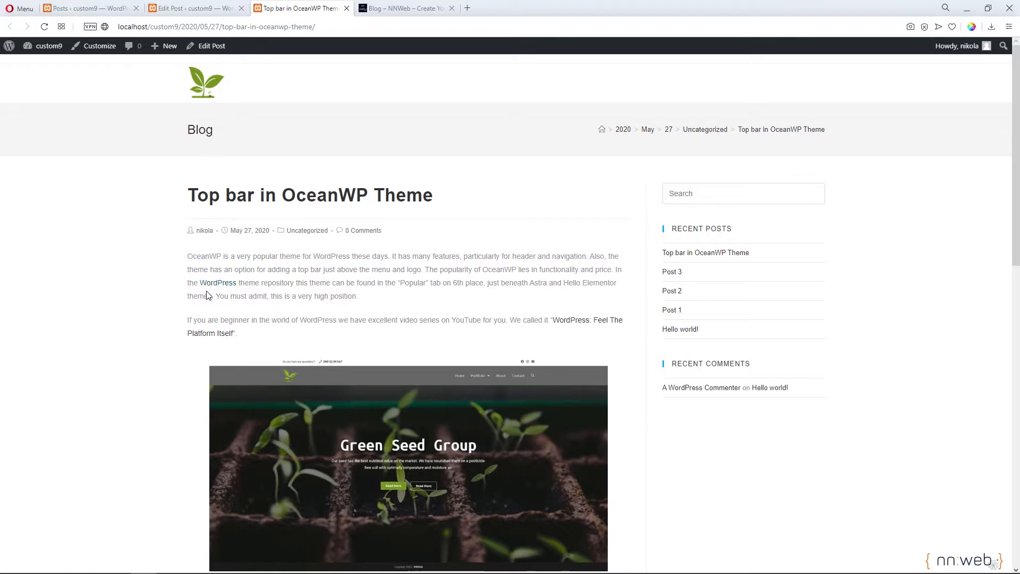
mouse_move(217, 282)
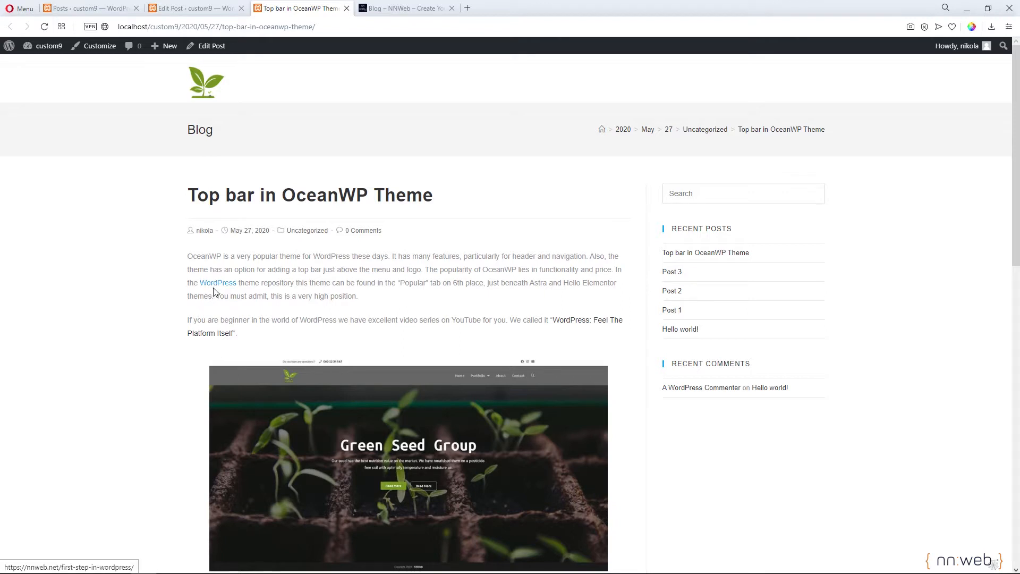
mouse_move(207, 294)
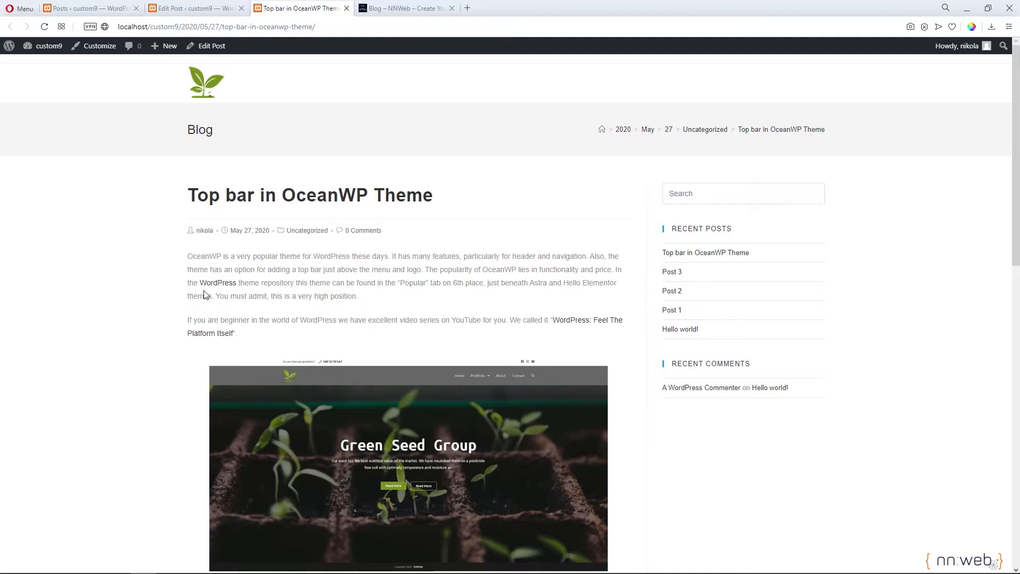
mouse_move(217, 282)
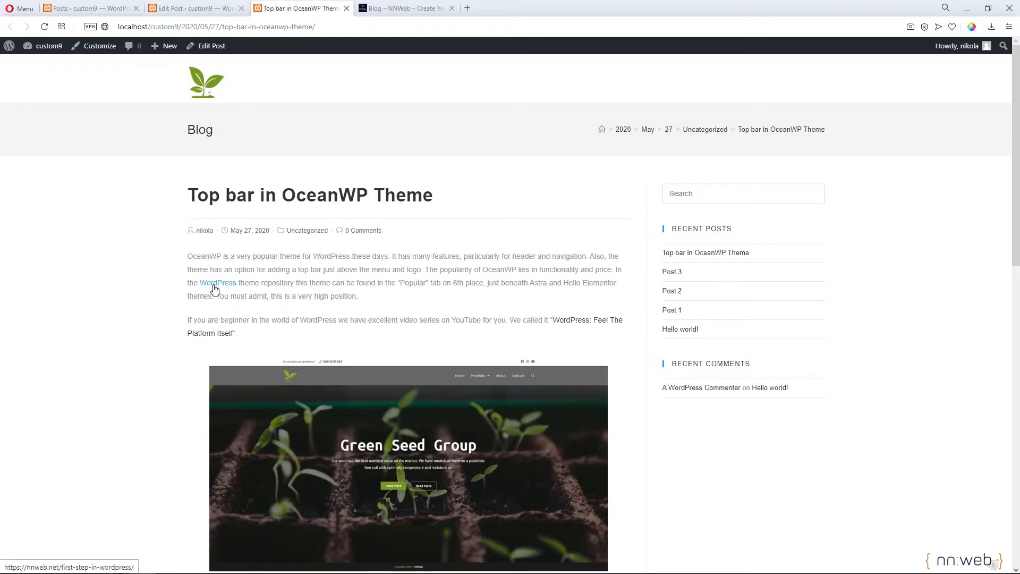
mouse_move(488, 157)
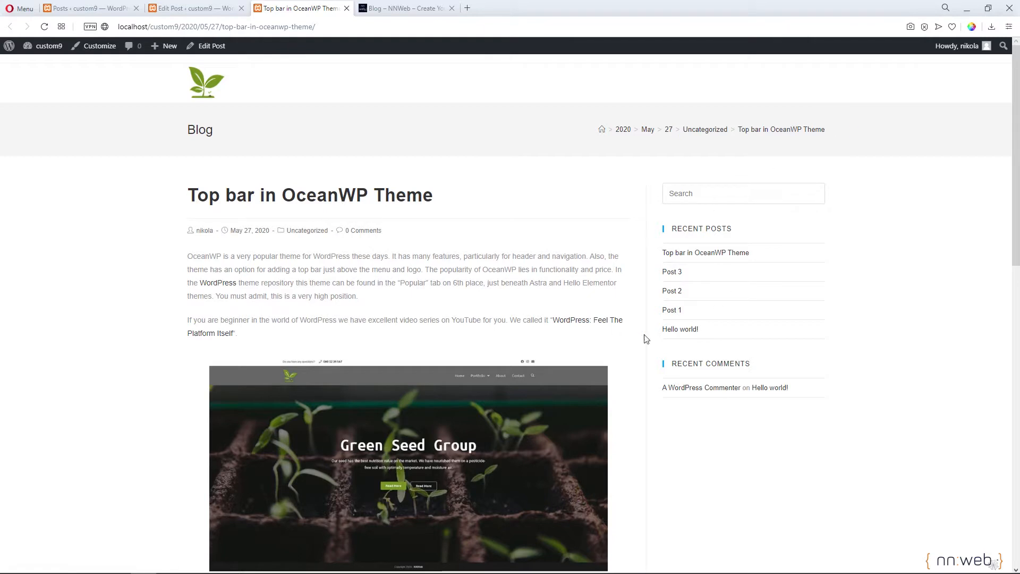
mouse_move(274, 283)
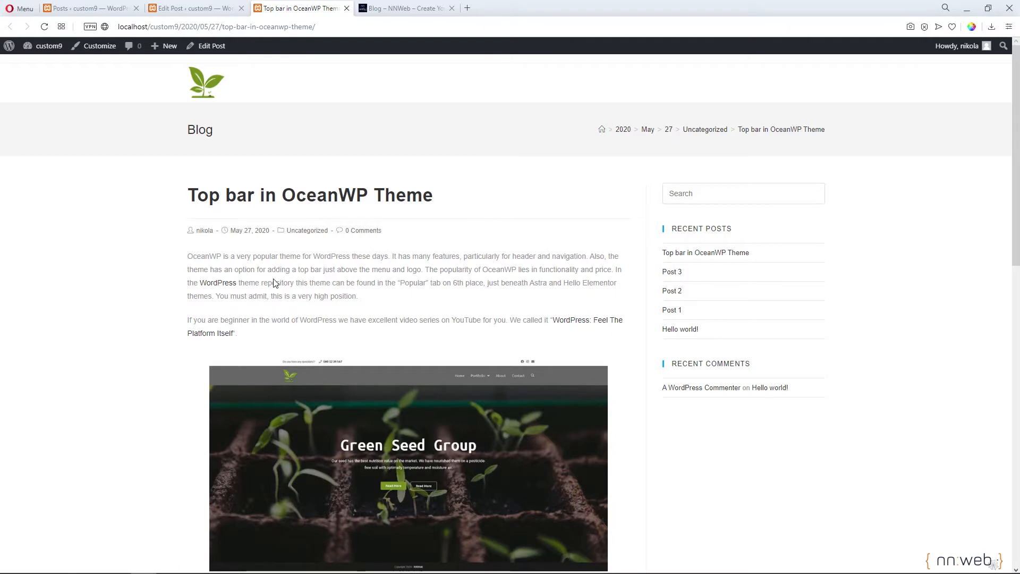
mouse_move(98, 290)
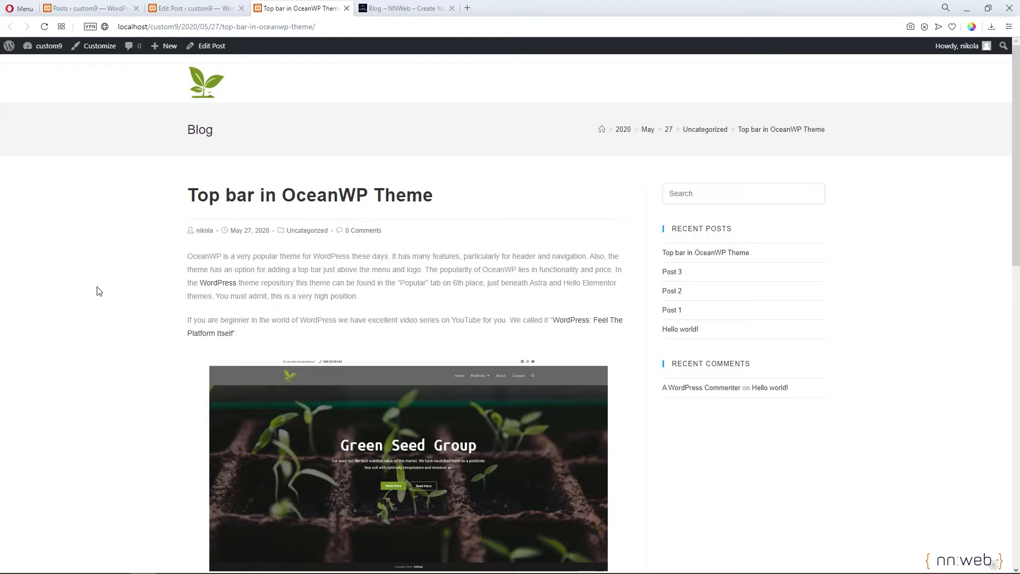
mouse_move(549, 224)
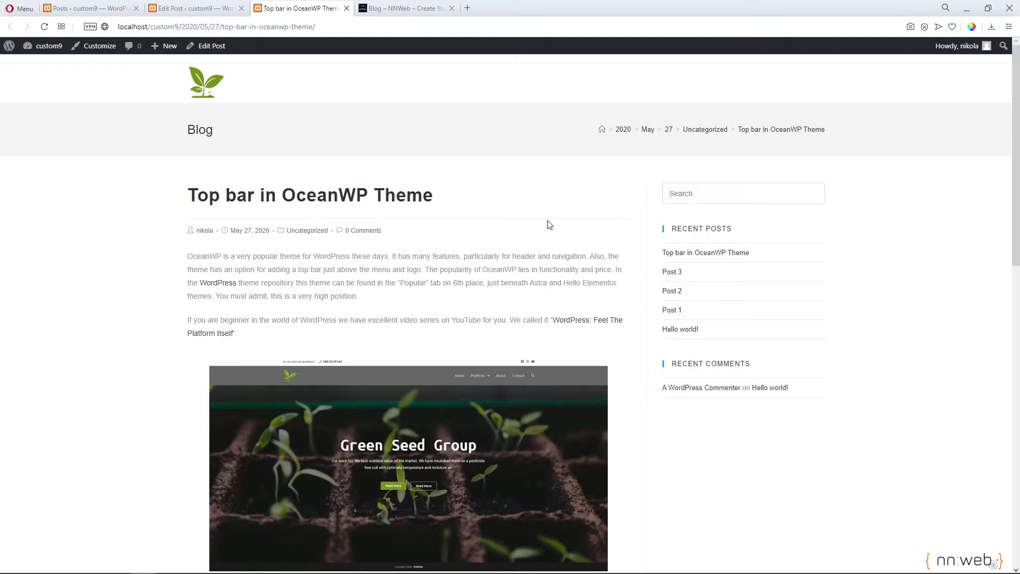
mouse_move(658, 176)
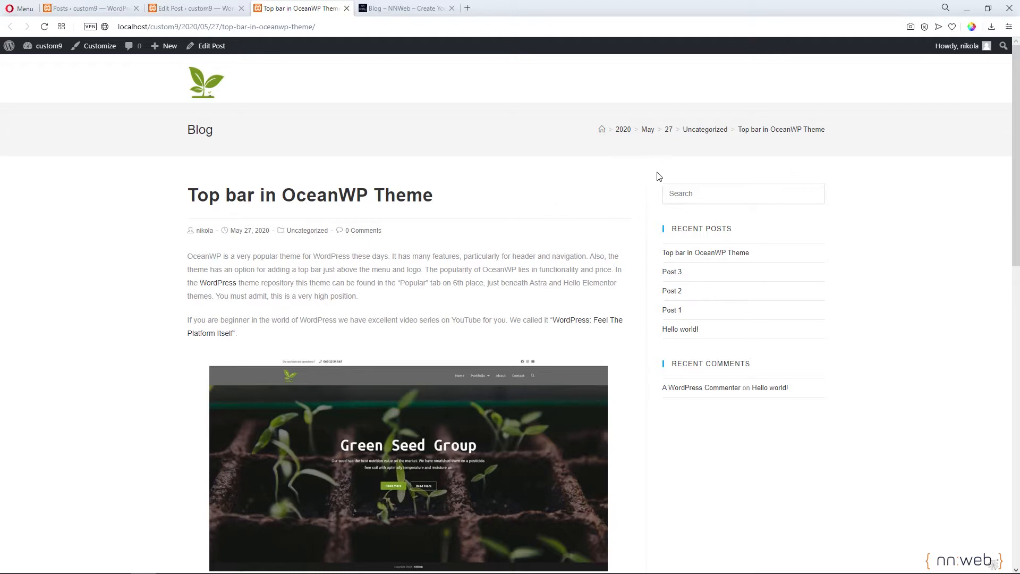
mouse_move(604, 231)
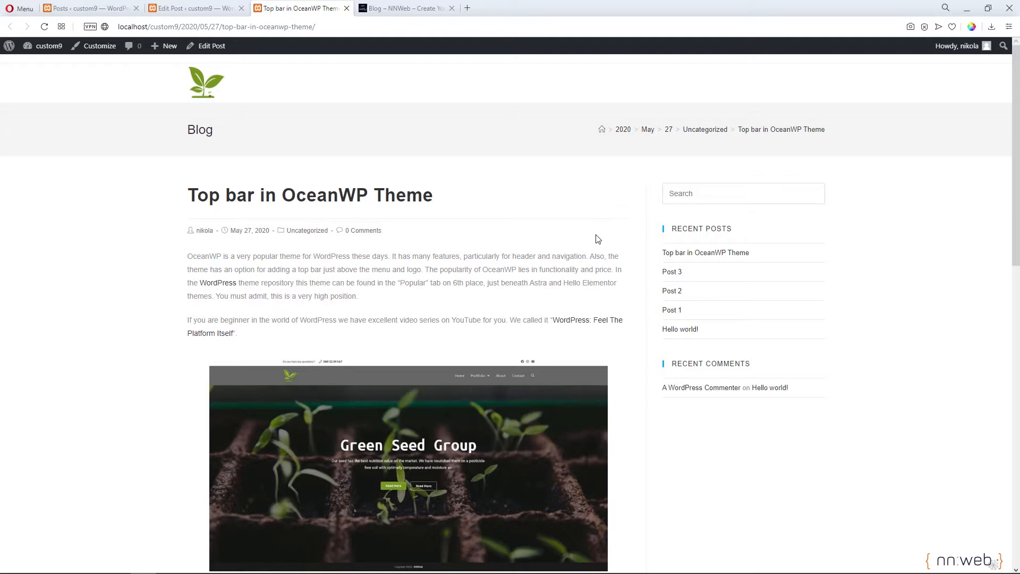
mouse_move(282, 252)
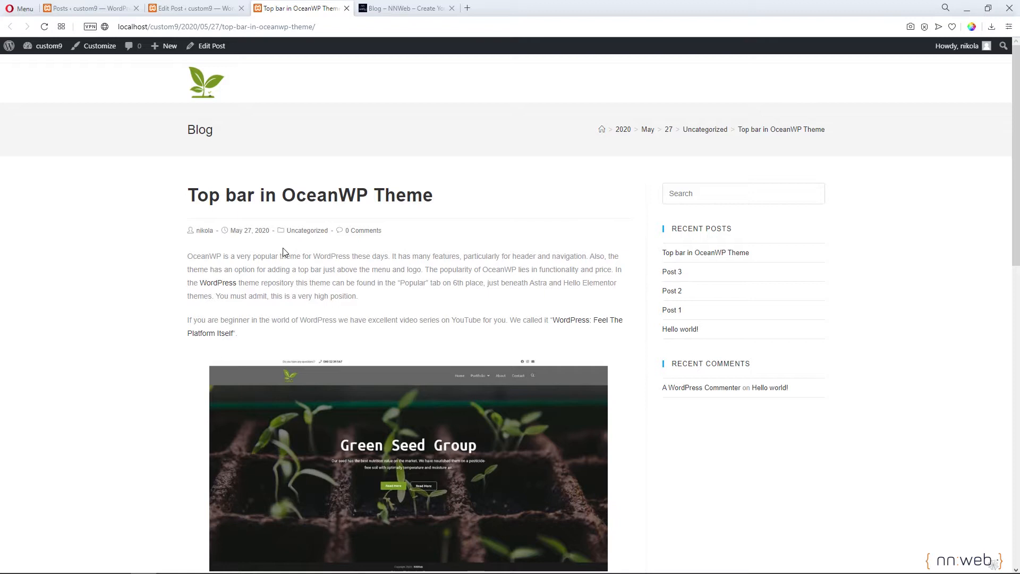
mouse_move(293, 252)
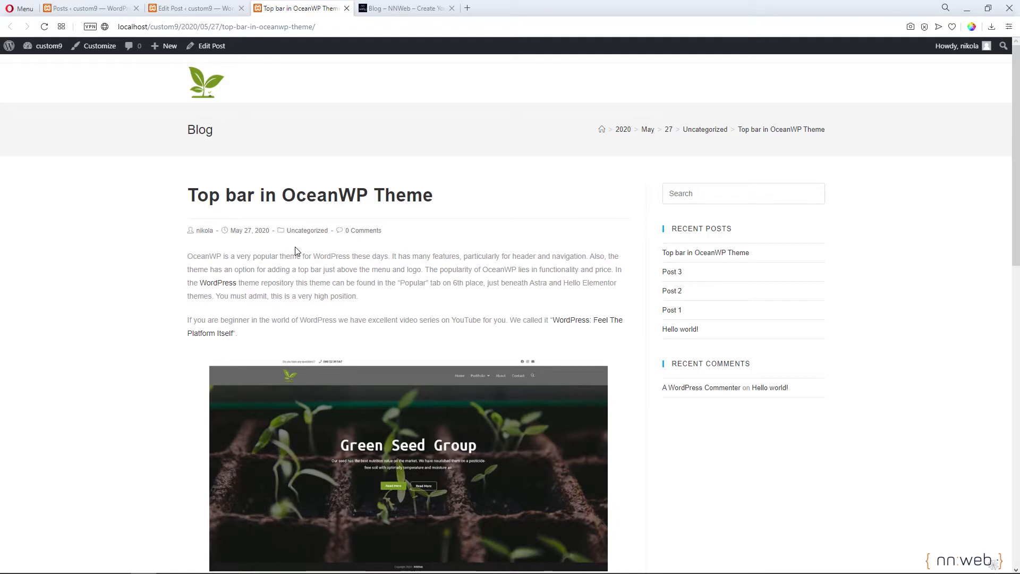
mouse_move(503, 244)
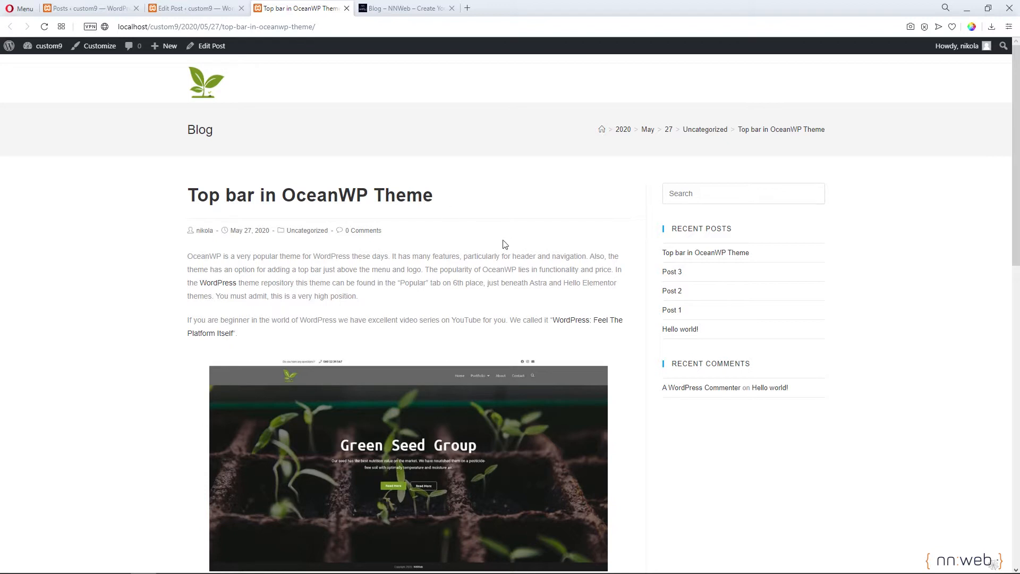
mouse_move(483, 237)
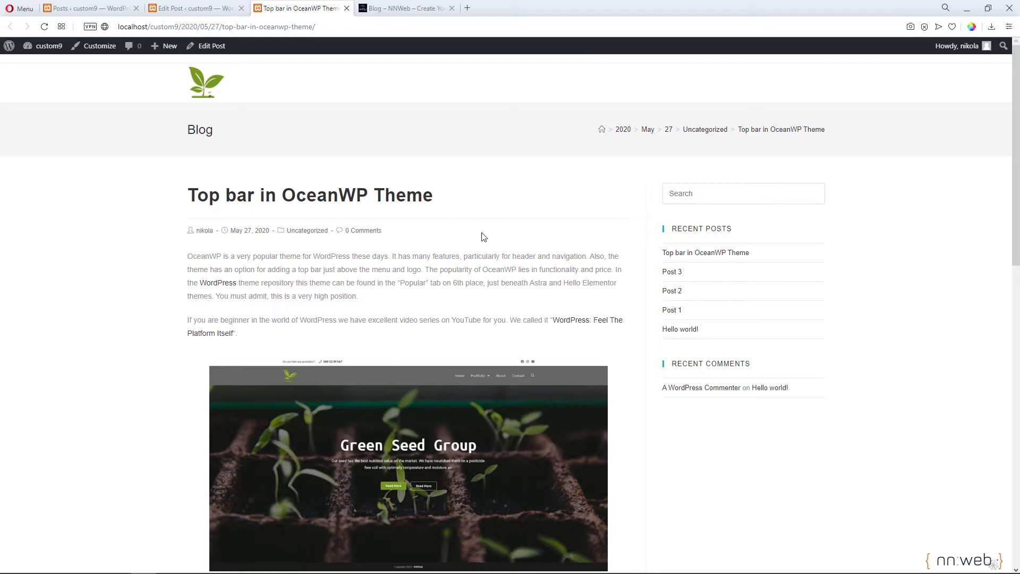
mouse_move(487, 235)
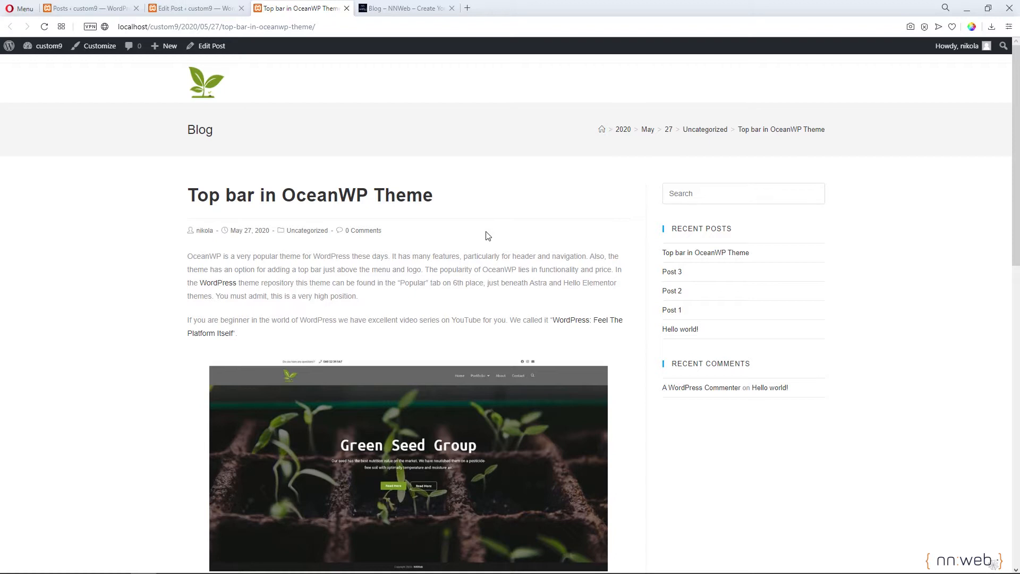
Open Opera's developer tools on the 'Top bar in OceanWP Theme' post page
right_click(486, 235)
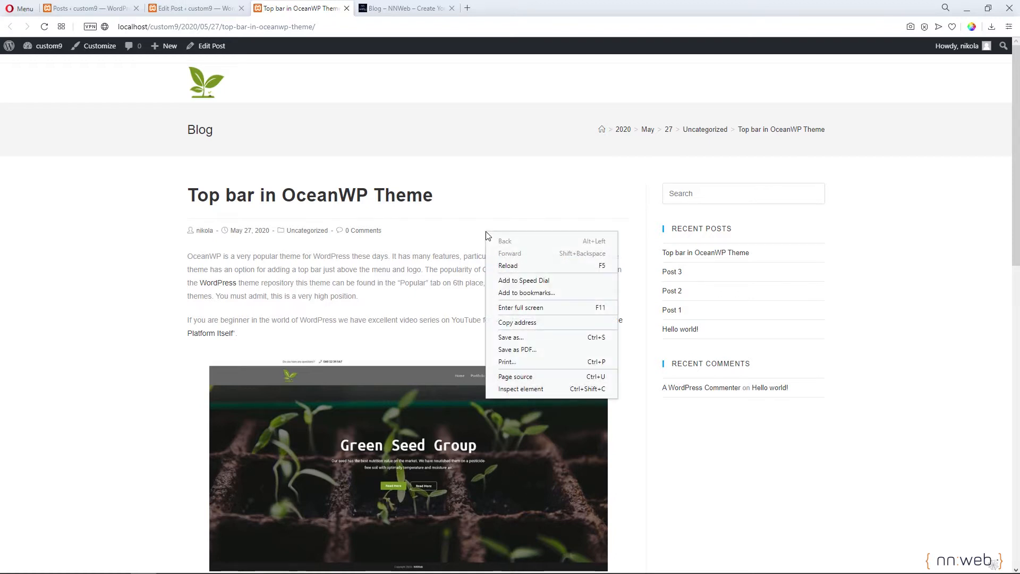
mouse_move(527, 264)
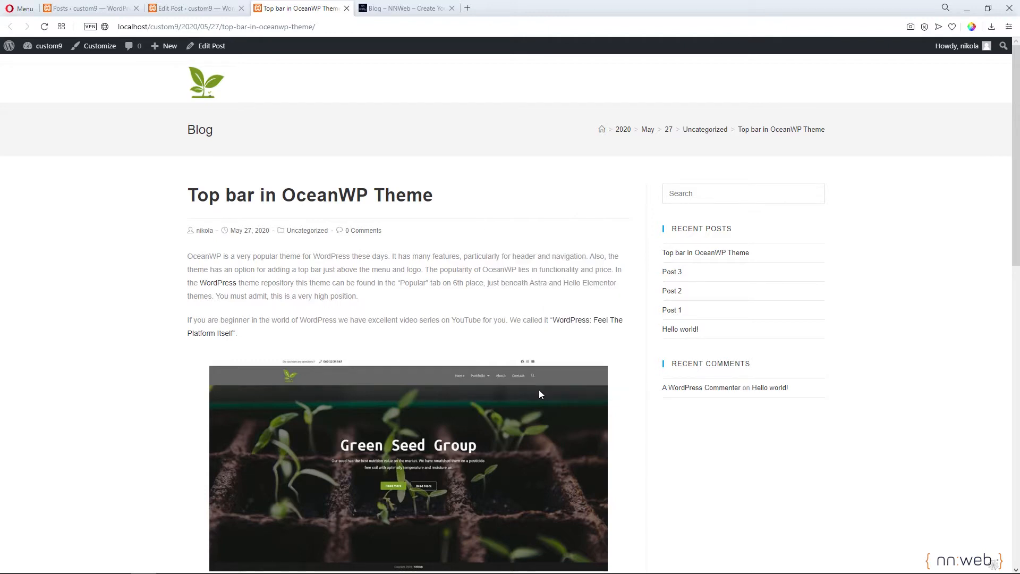
key(F12)
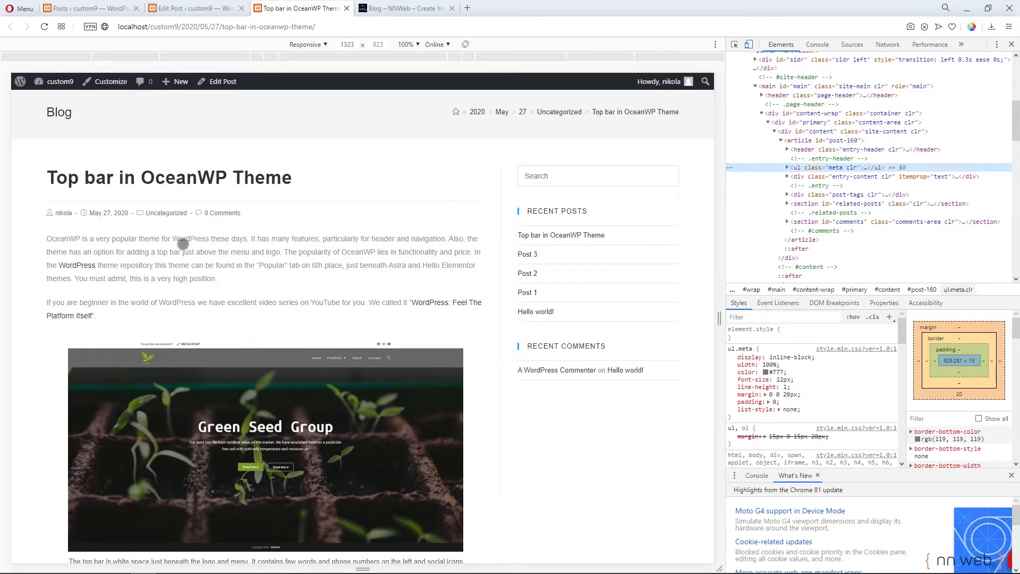
Inspect the grey 14px paragraphs and grab the div.entry-content class name, then return to Posts
scroll(down, 3)
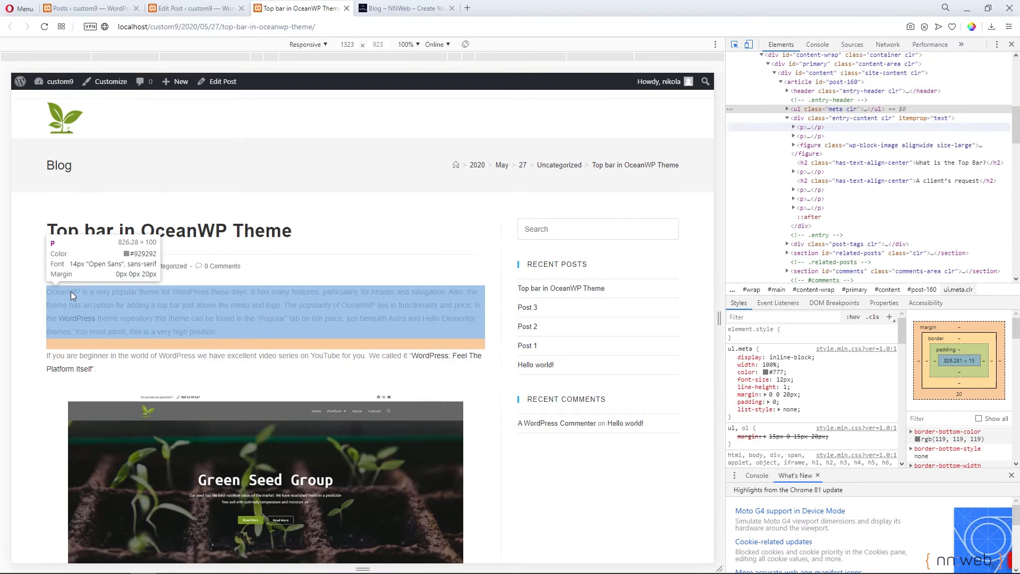
mouse_move(64, 293)
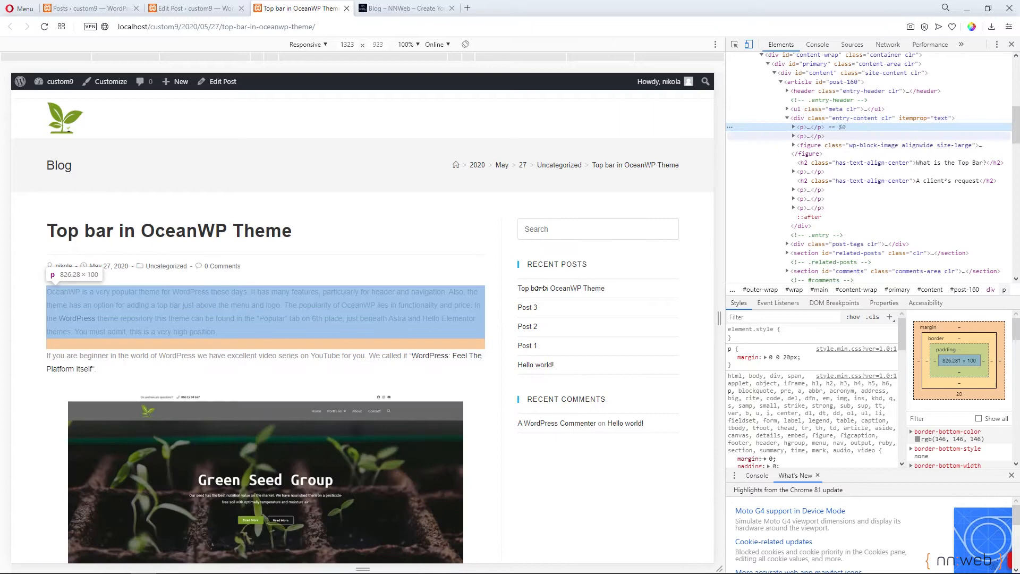
scroll(down, 3)
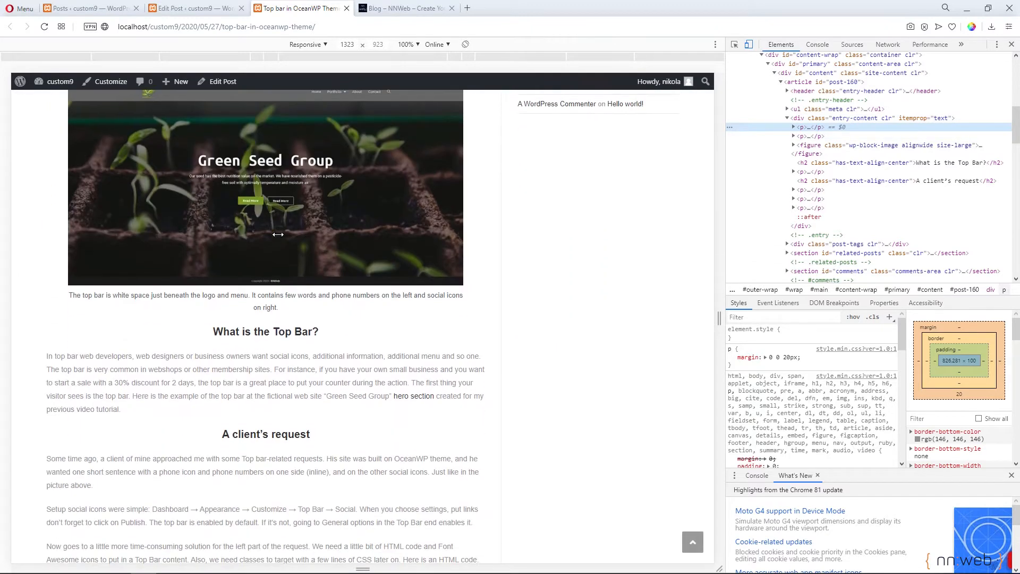
scroll(down, 3)
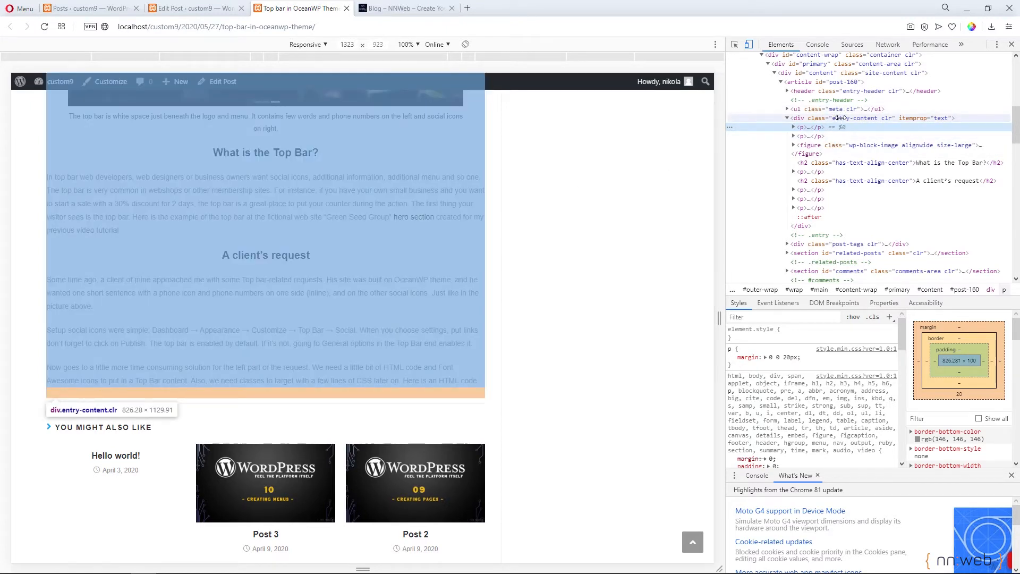
click(845, 118)
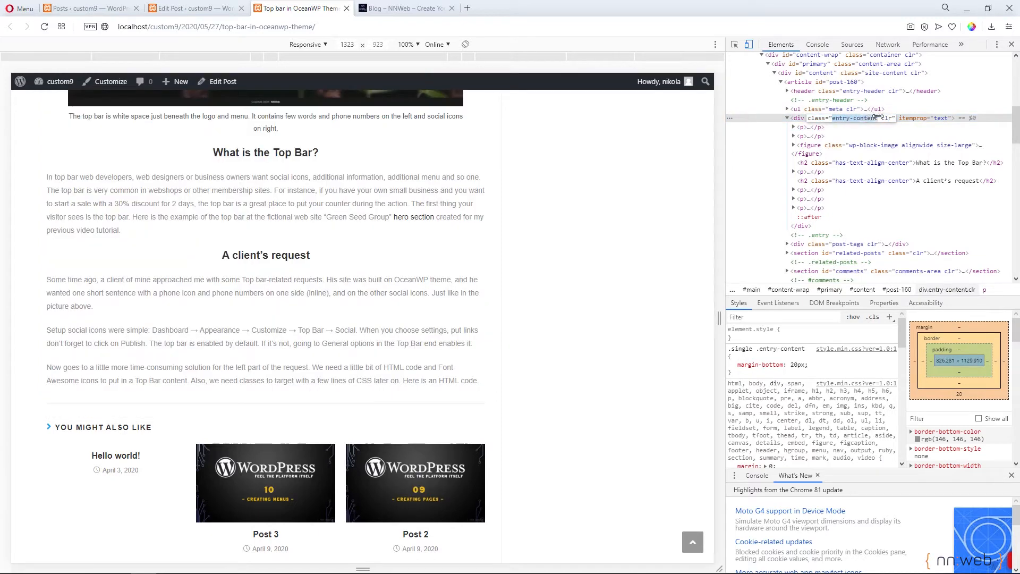
right_click(845, 118)
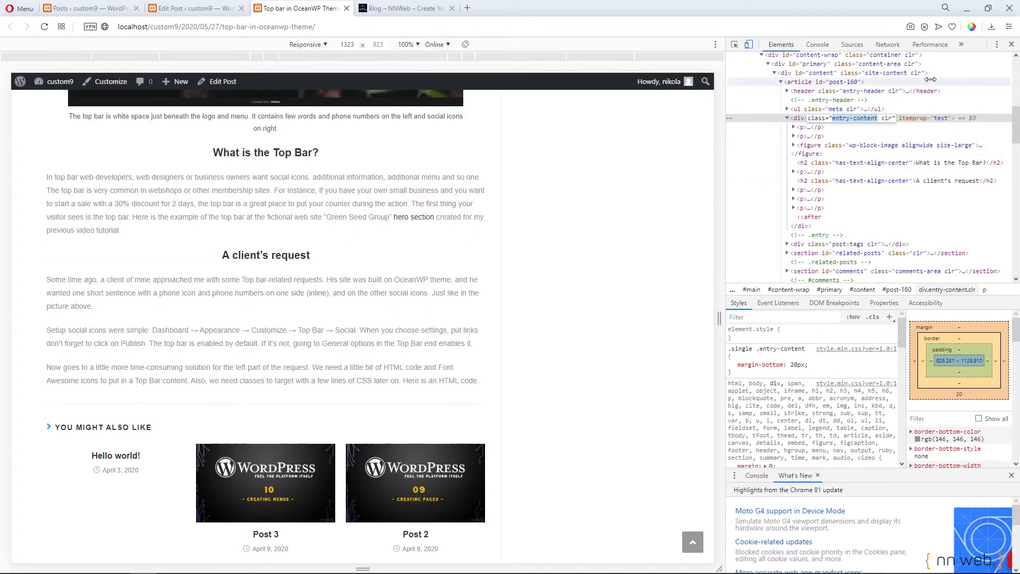
click(192, 8)
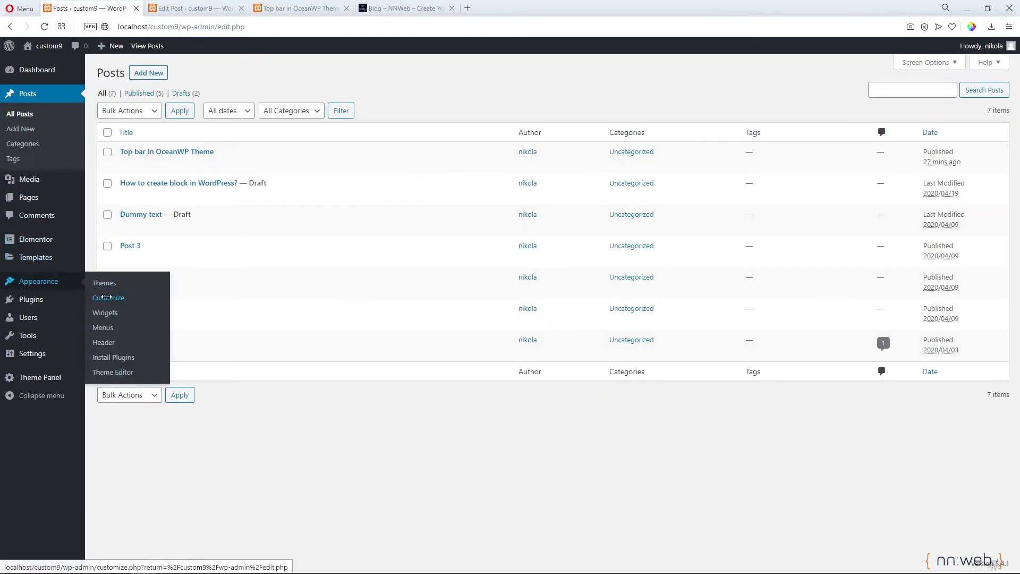
Launch Appearance > Customize to show OceanWP Child settings beside the homepage preview
click(108, 298)
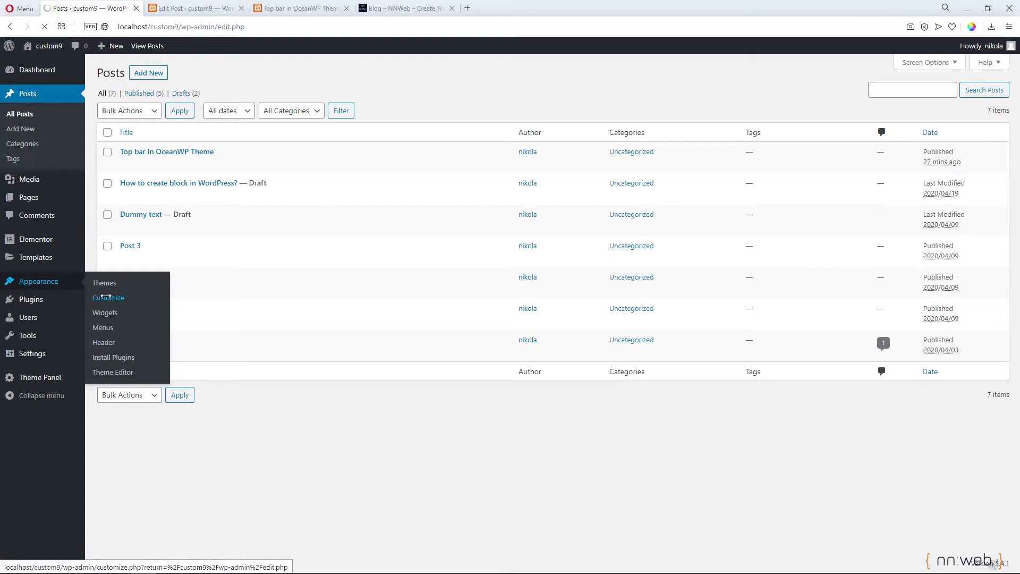
click(108, 298)
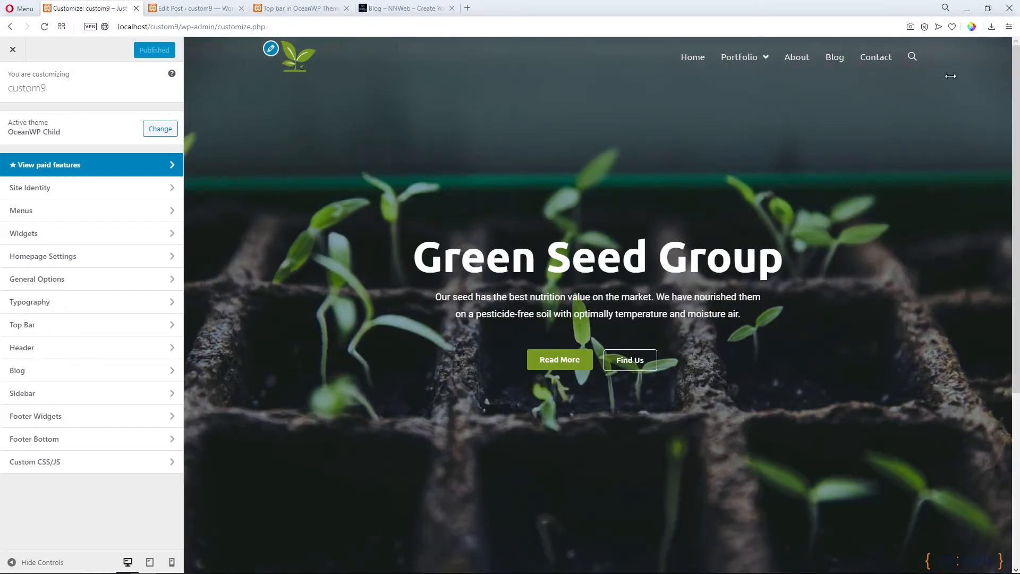
mouse_move(44, 463)
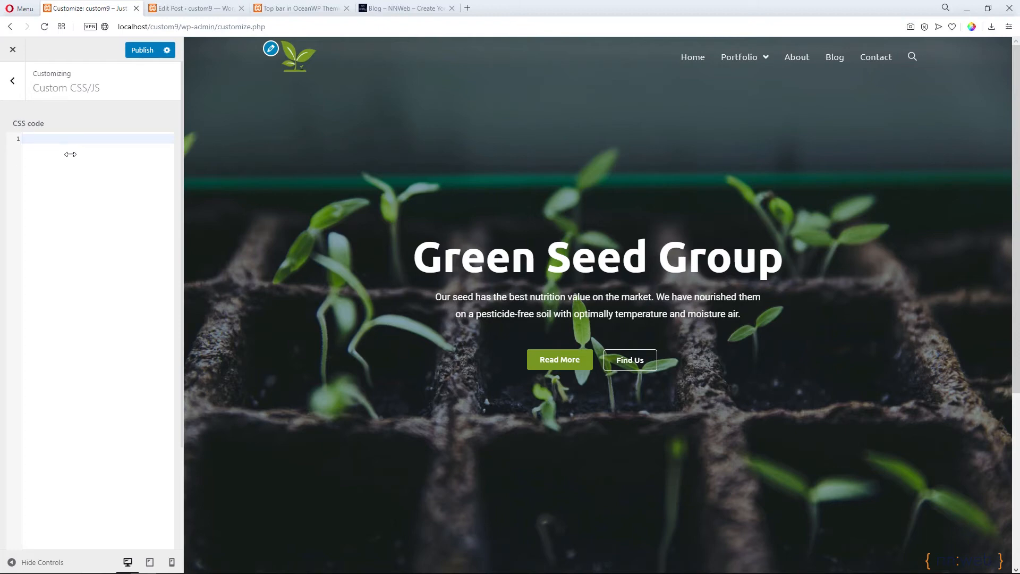
Start an empty '.entry-content { }' rule in the Custom CSS/JS code box
text(entry-content)
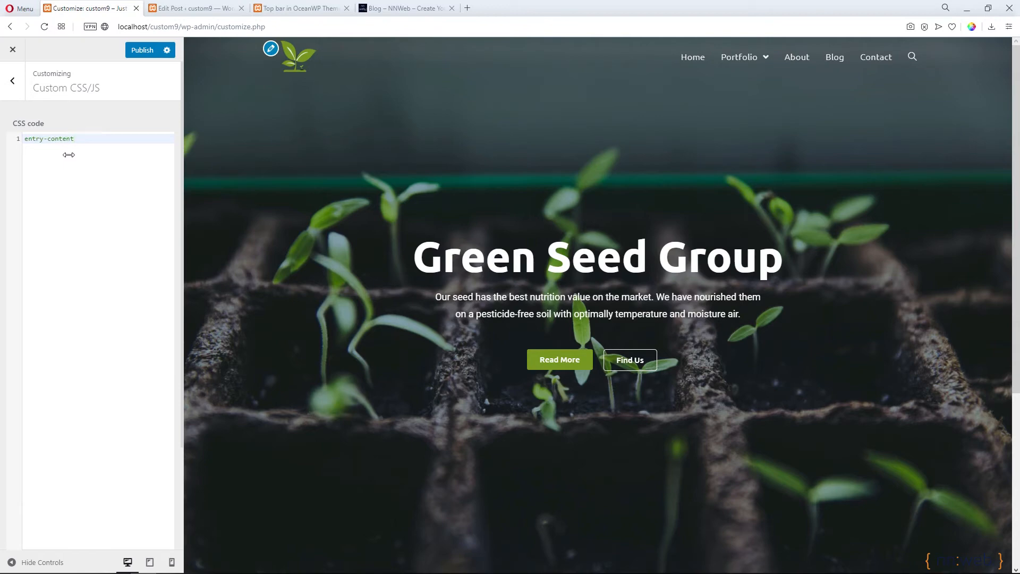
text(.)
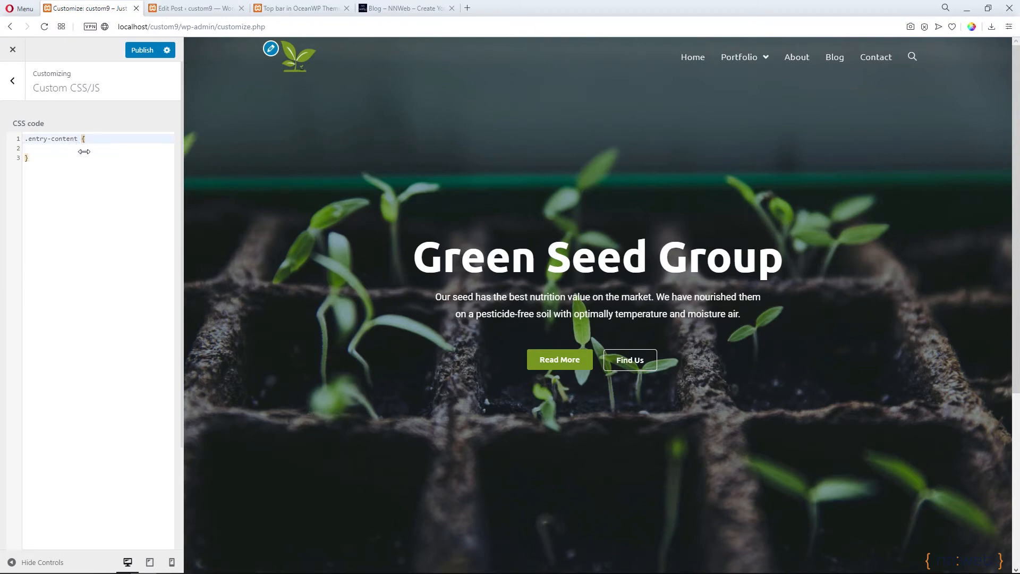
click(301, 8)
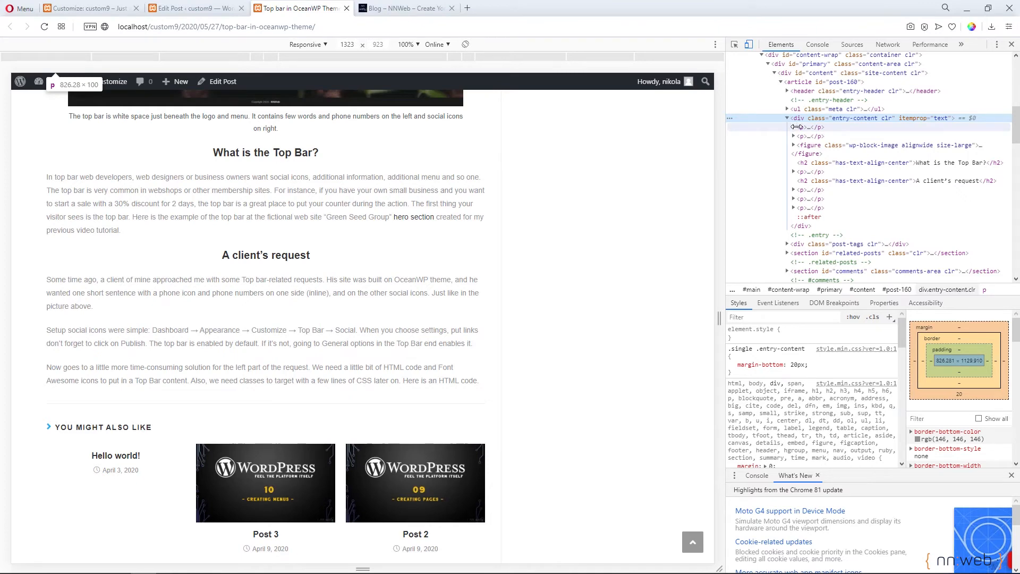
Expand the first <p> under div.entry-content to confirm the intro text lives in paragraphs
scroll(up, 3)
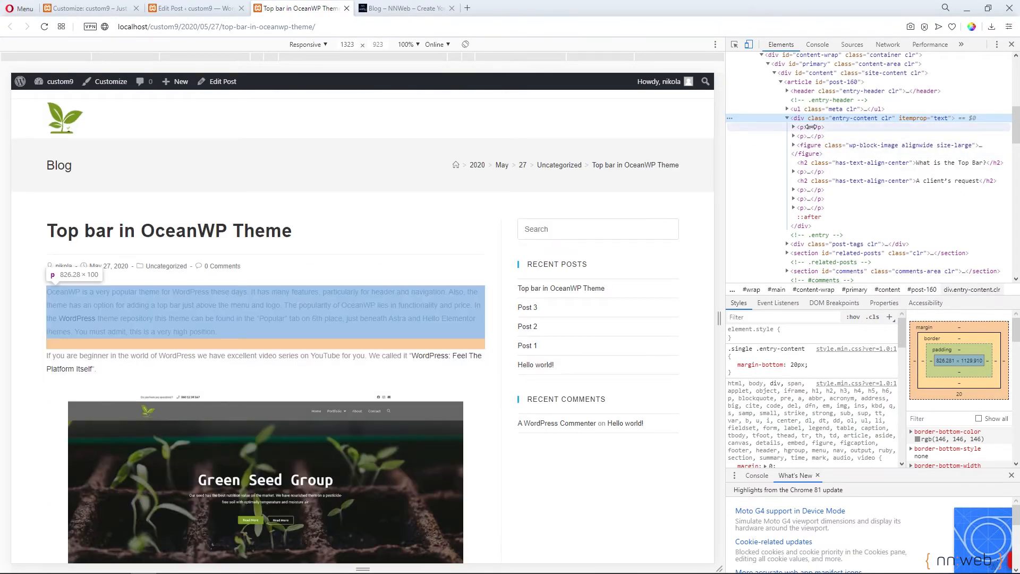
click(793, 127)
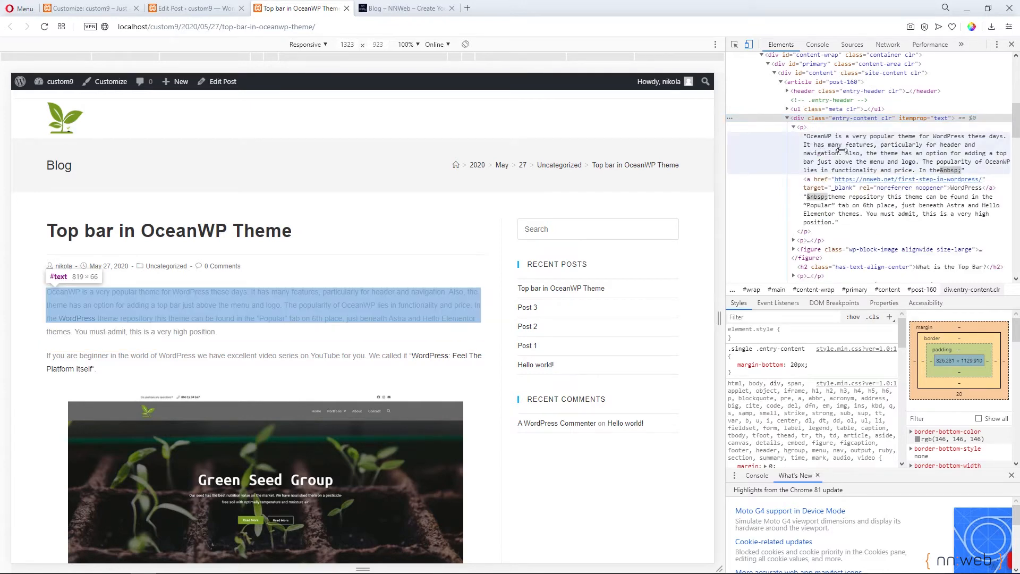
mouse_move(849, 153)
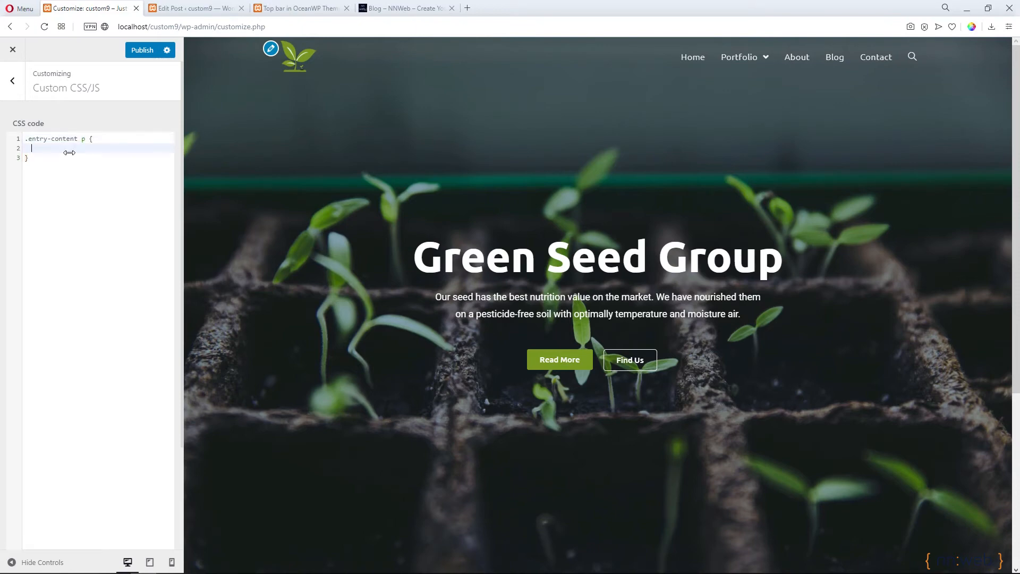
Give '.entry-content p' color #000 and font-size 16px, and publish the CSS
text(color: #000;)
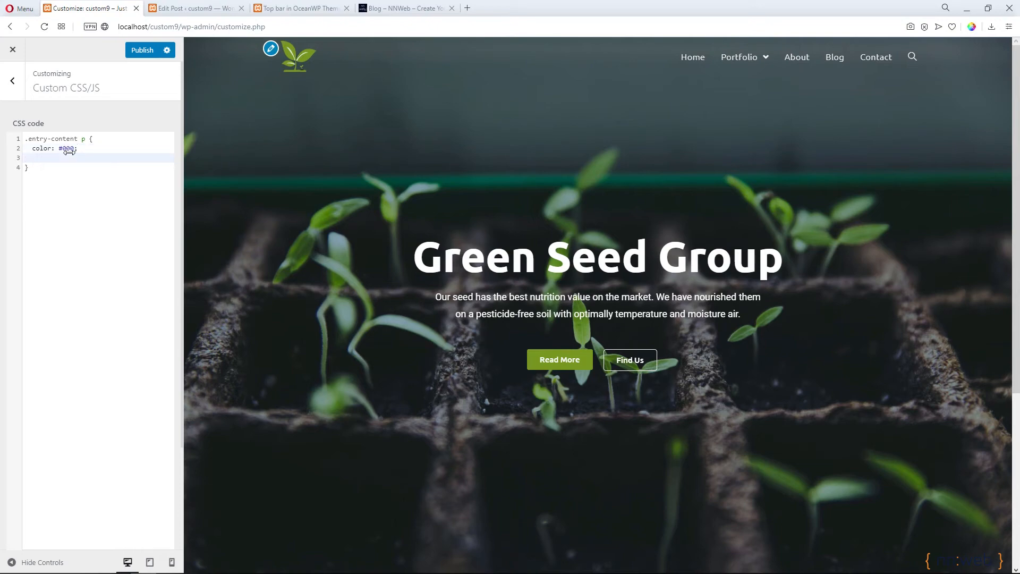
text(fon-)
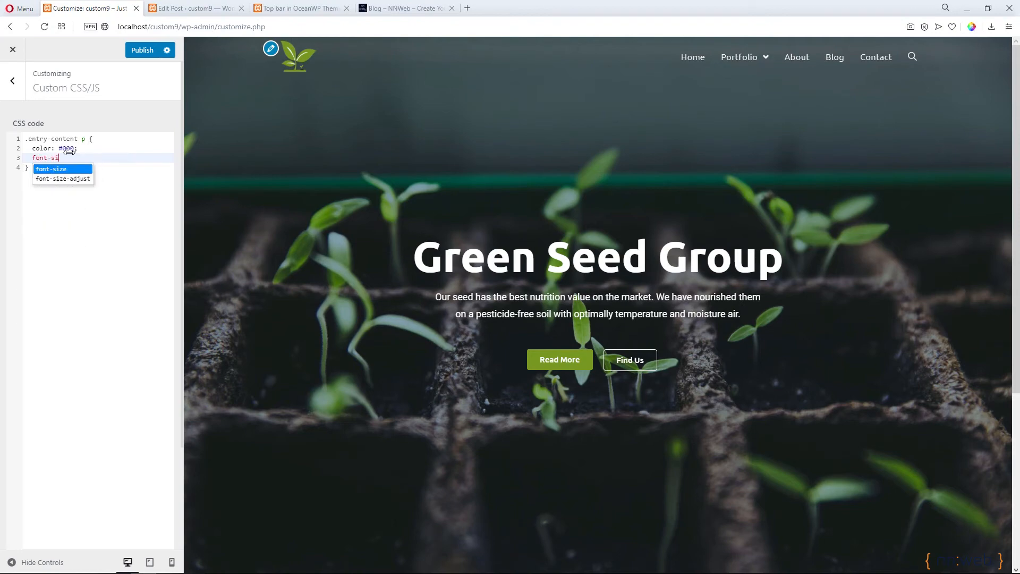
click(51, 169)
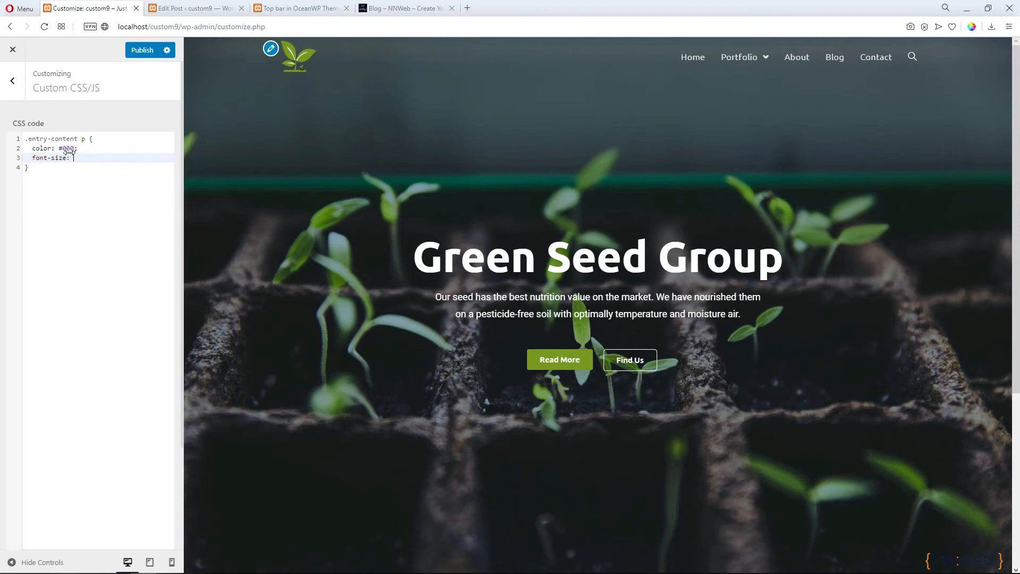
text(16px;)
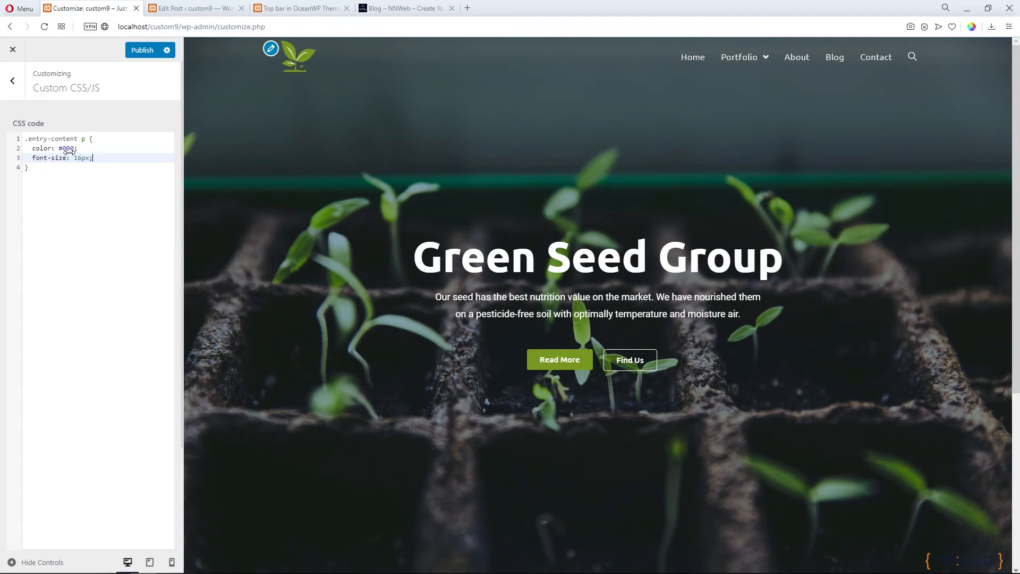
click(142, 50)
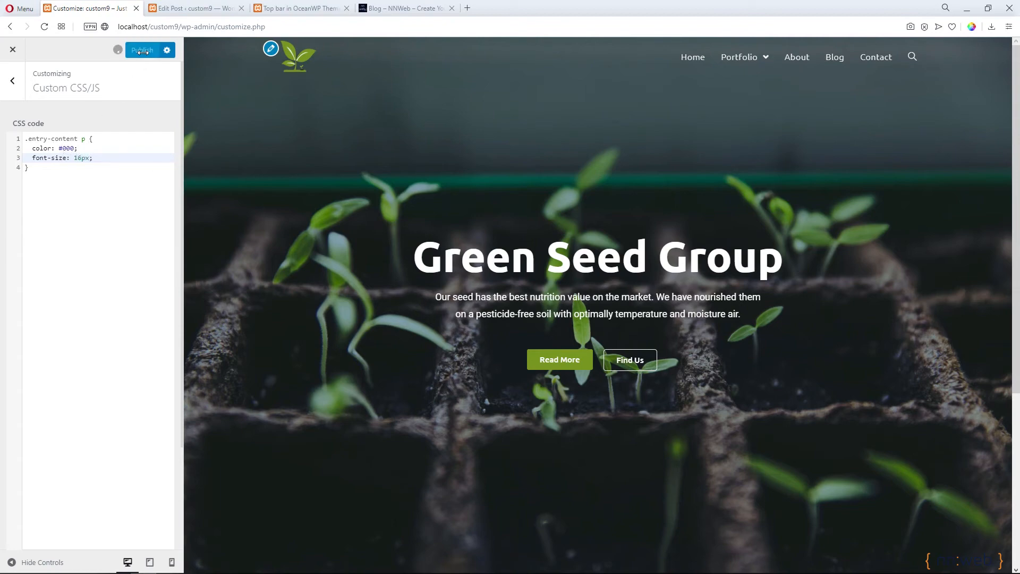
click(300, 8)
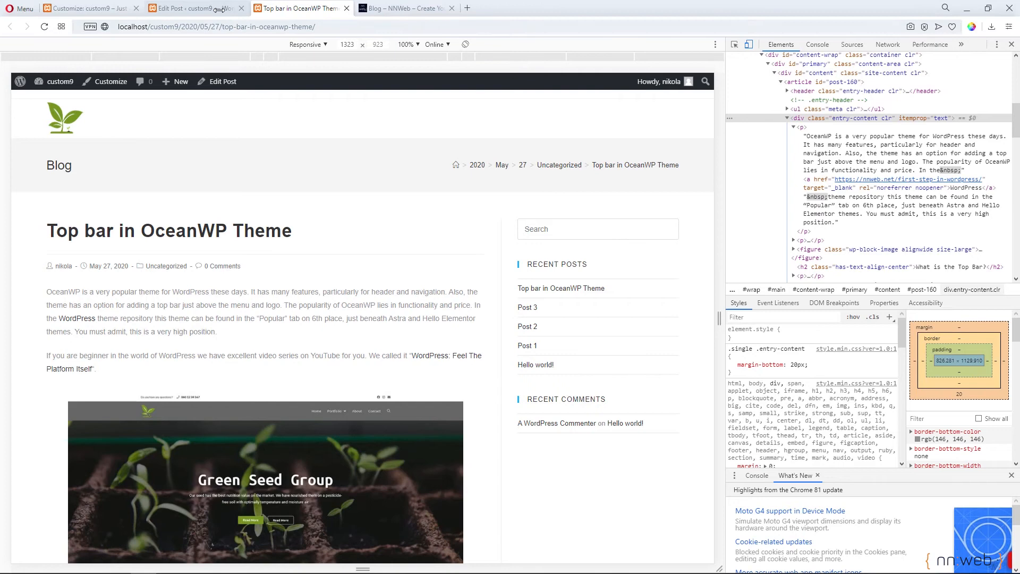
Reload the post to verify larger black paragraphs, then go back to the Customizer
click(44, 26)
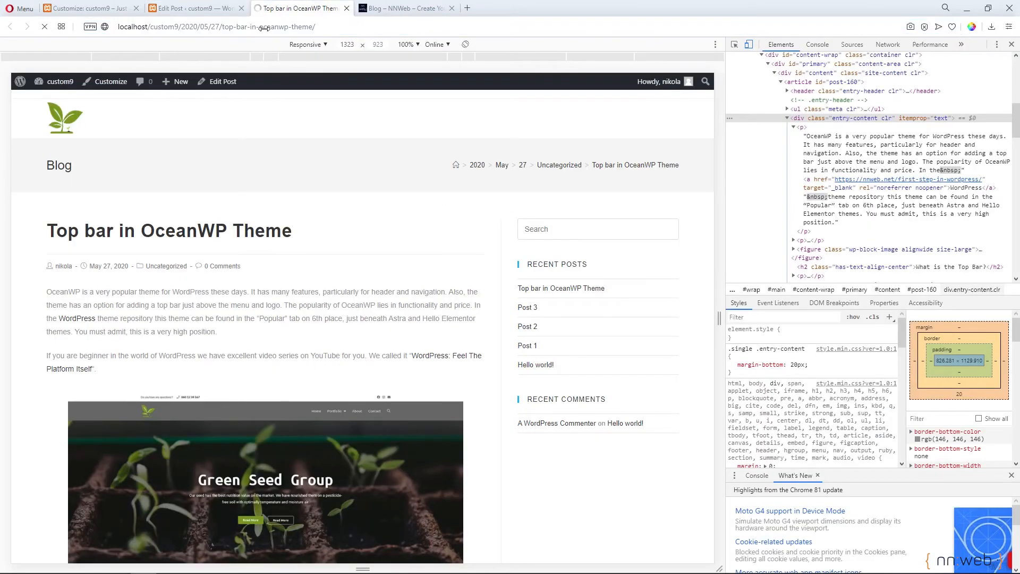
click(43, 26)
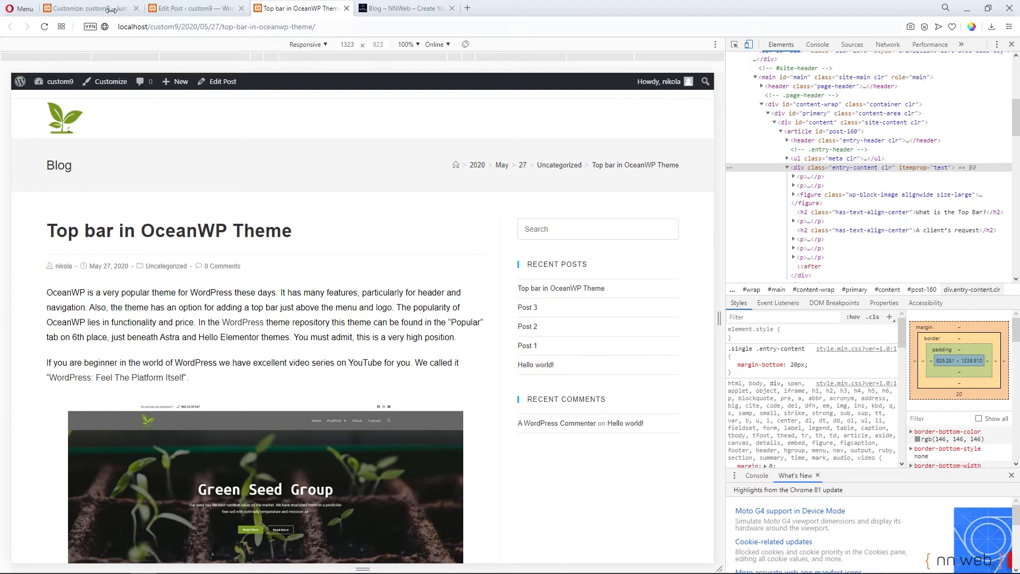
click(91, 8)
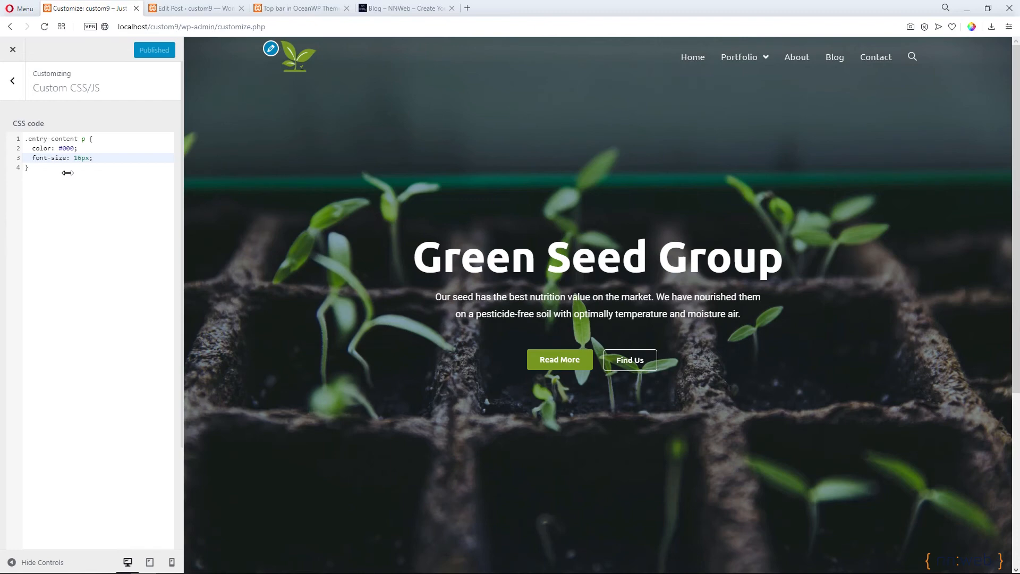
Add a '.entry-content a' rule making post links orange at 16px, and begin its hover rule
key(Enter)
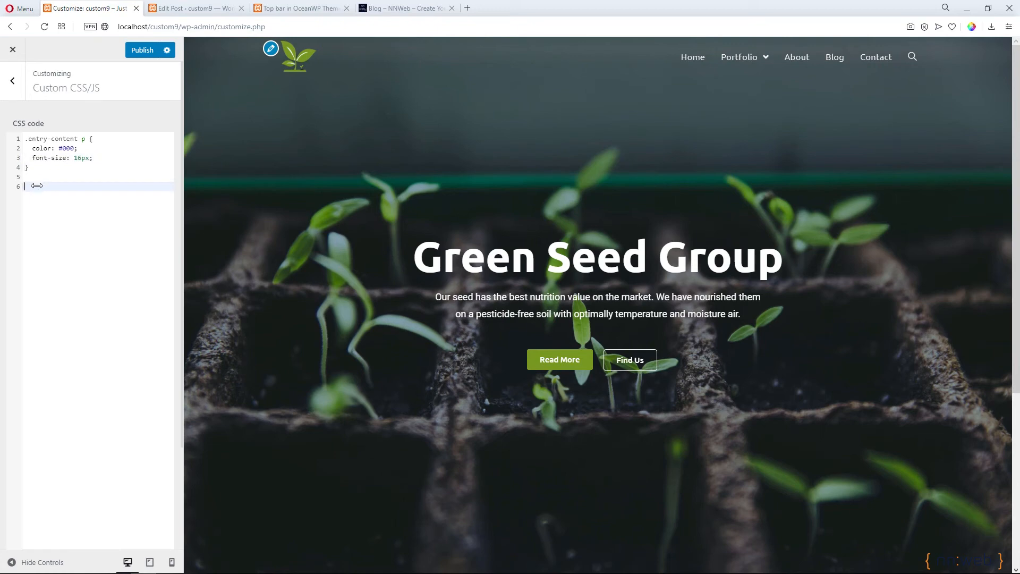
text(.entry-content p {)
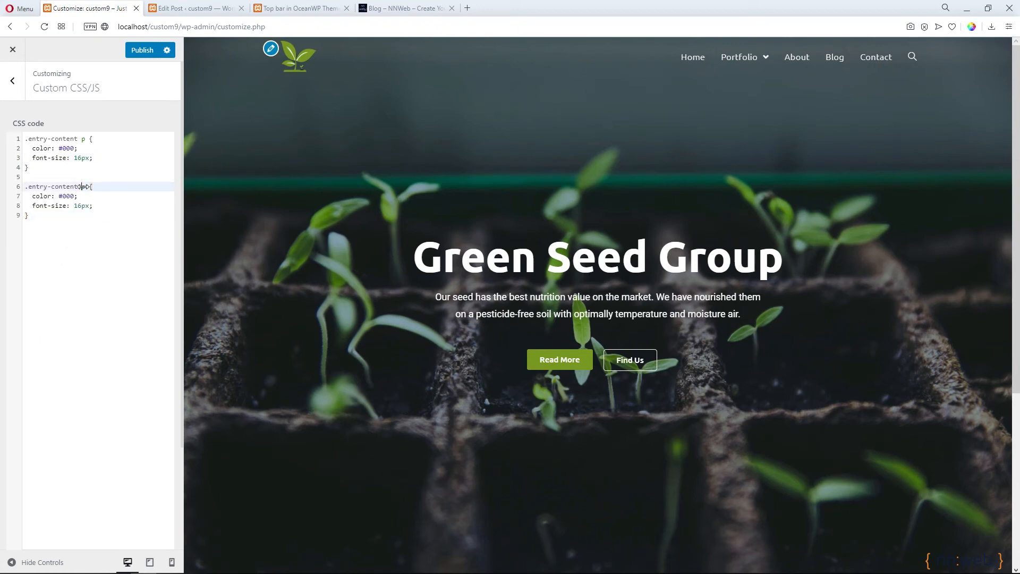
text(a)
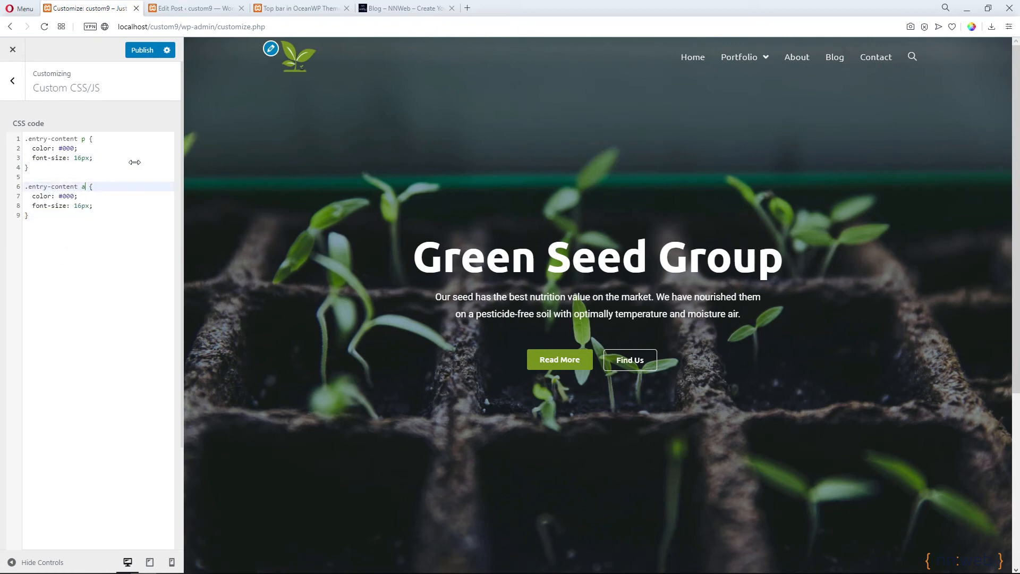
click(299, 8)
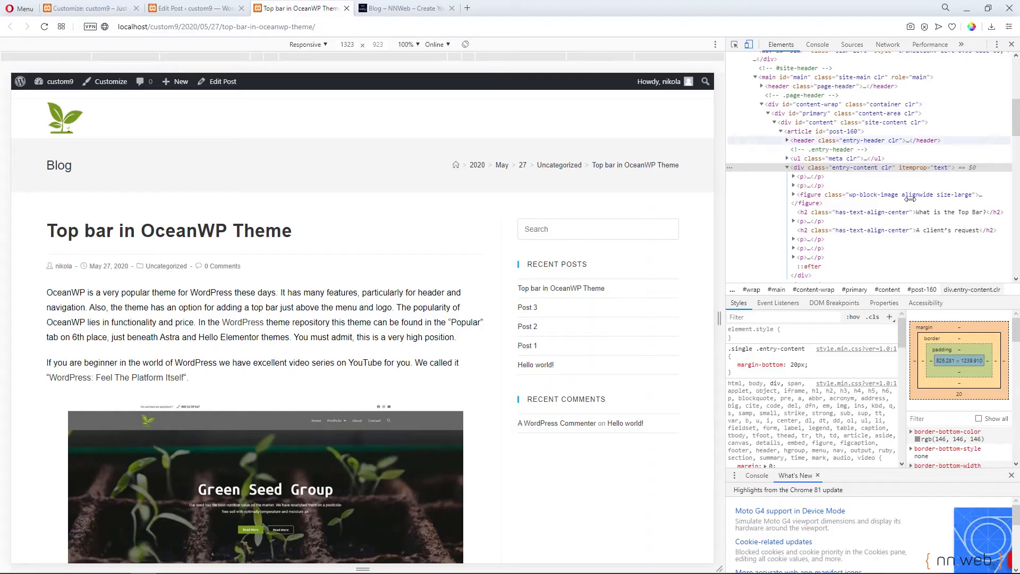
click(793, 176)
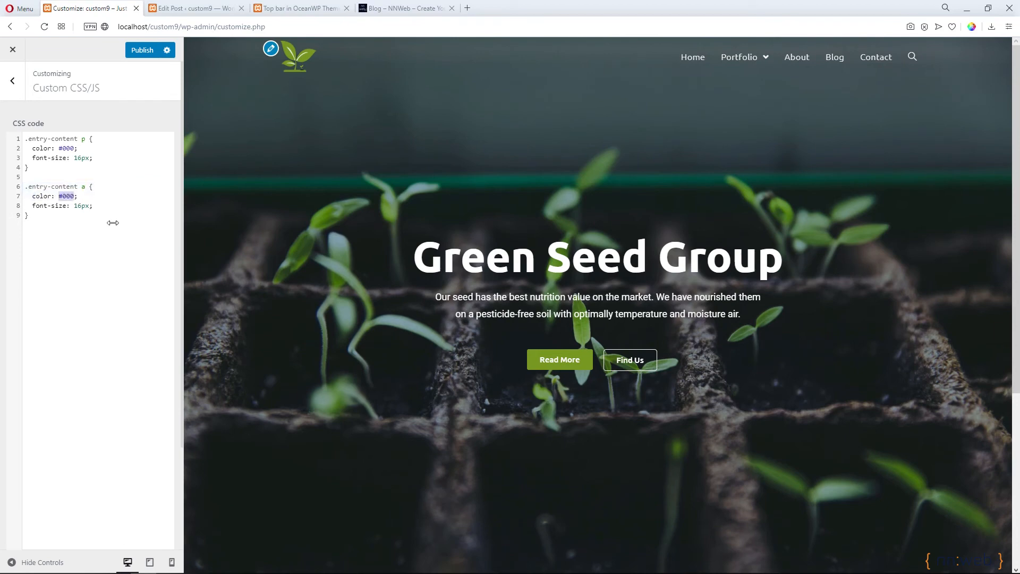
text(or)
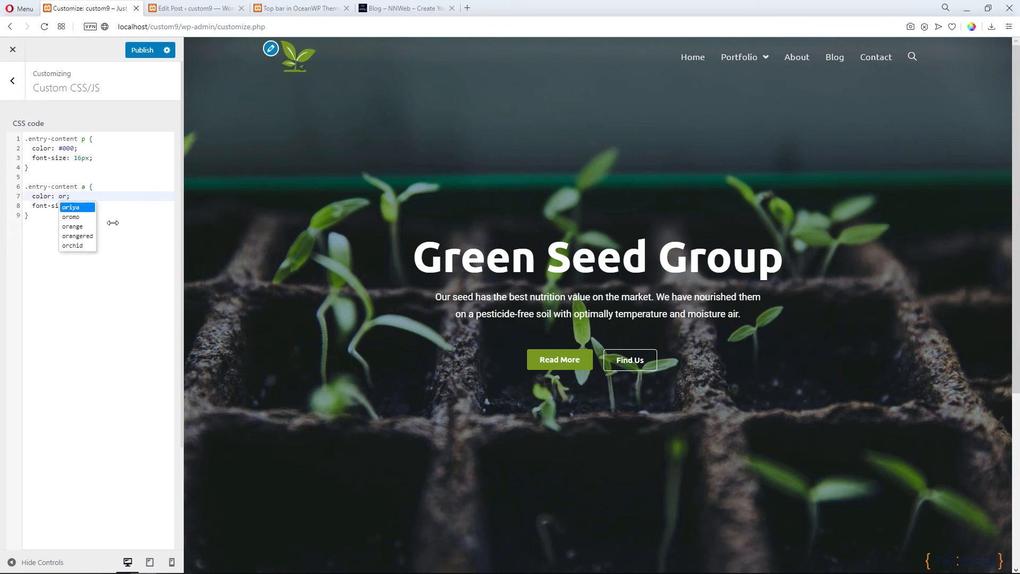
click(72, 226)
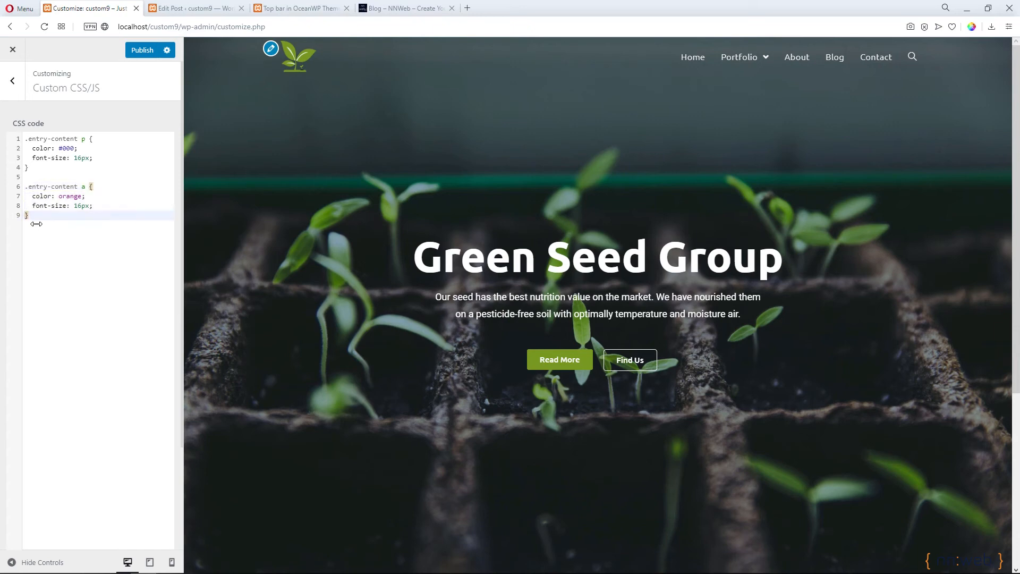
text(.entry-content a {)
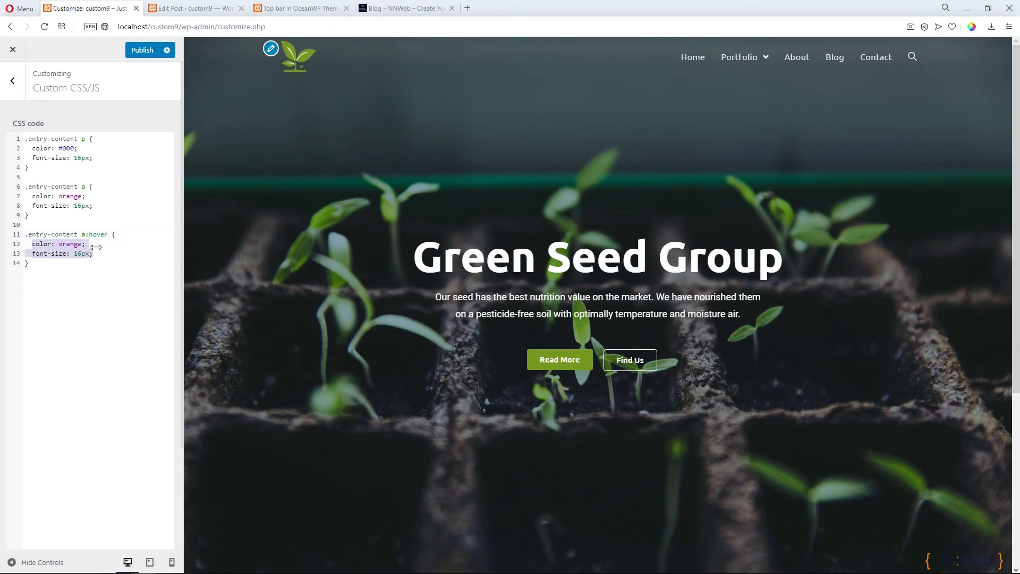
Give hovered links 3px bottom padding and a 4px solid orange bottom border, then publish
text(padding-bottom: 3px;)
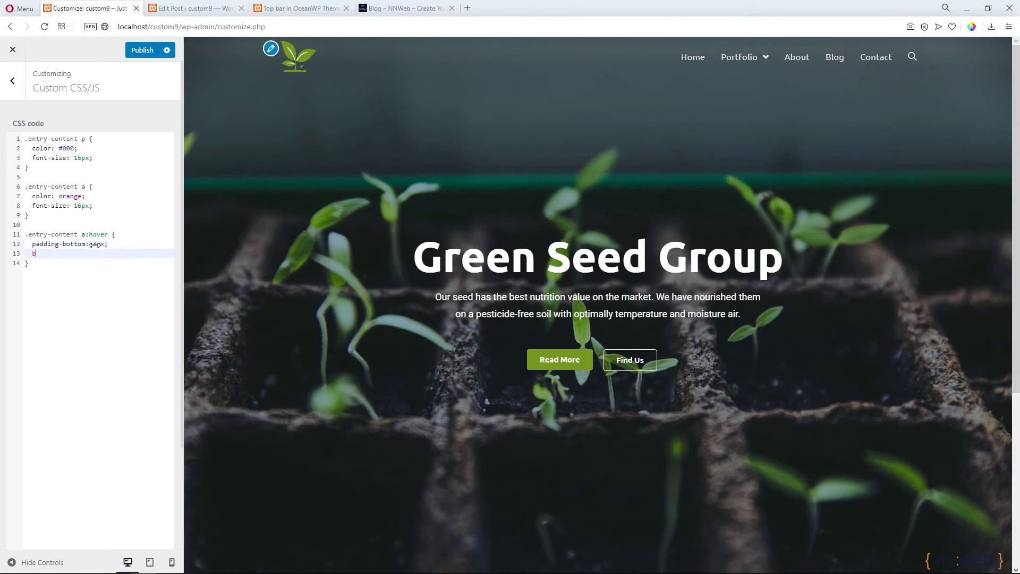
text(order-bottom)
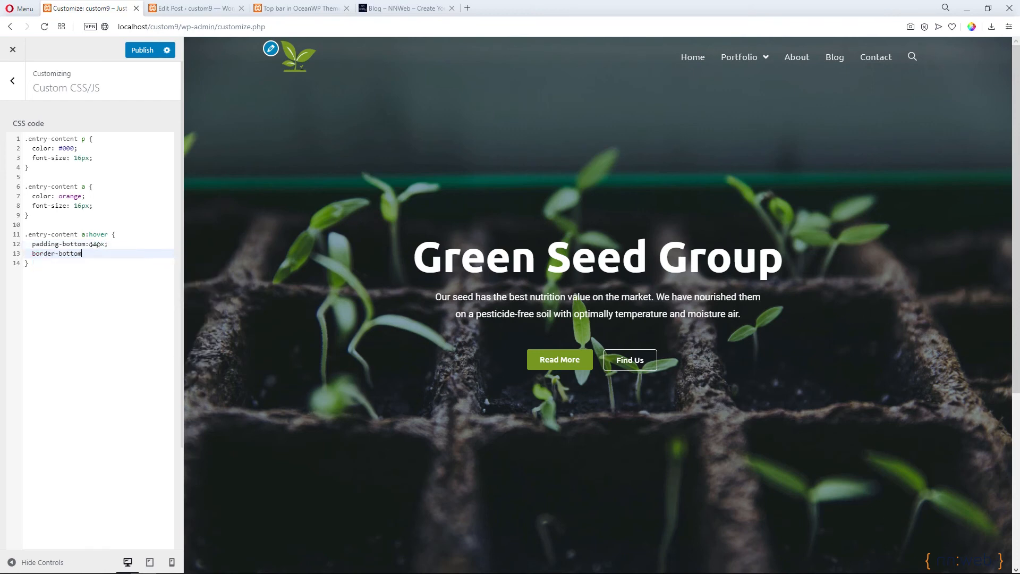
text(: 4)
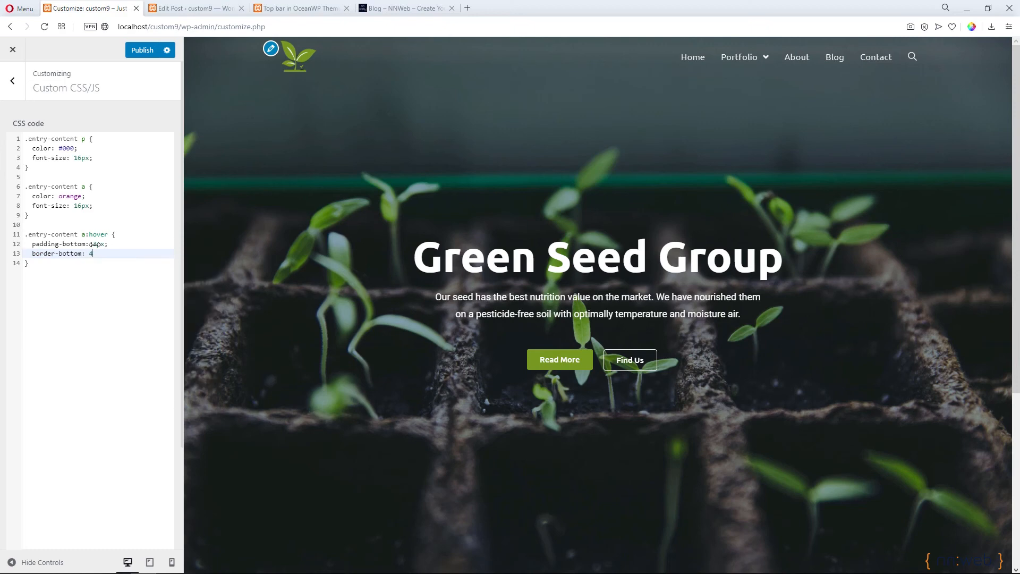
text(px solid)
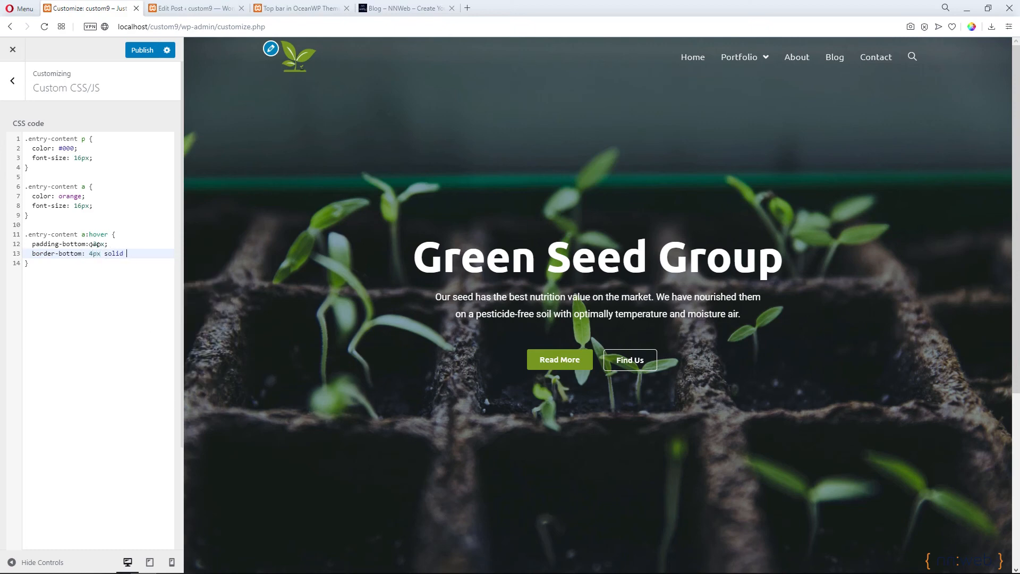
text(orange;)
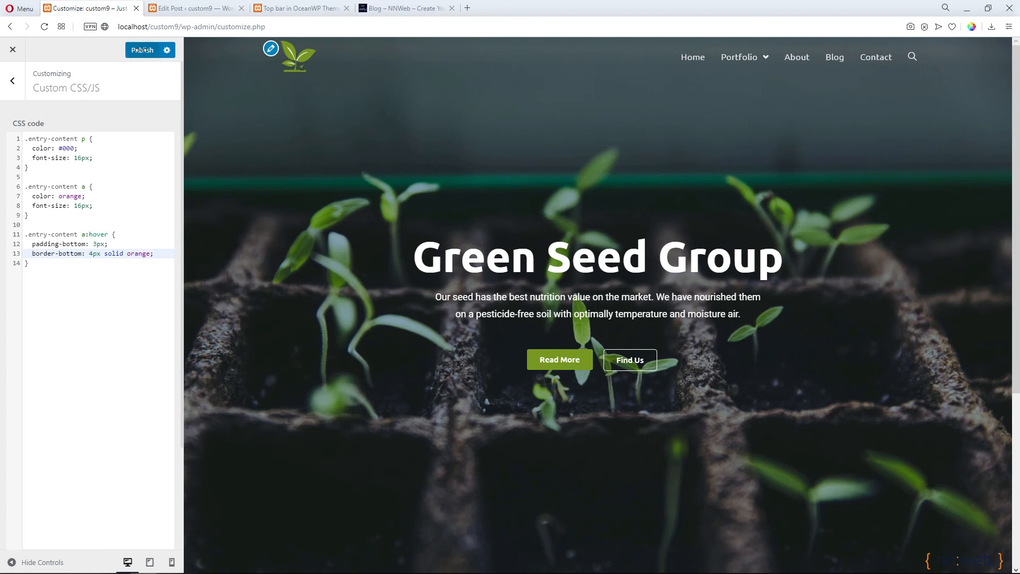
click(142, 50)
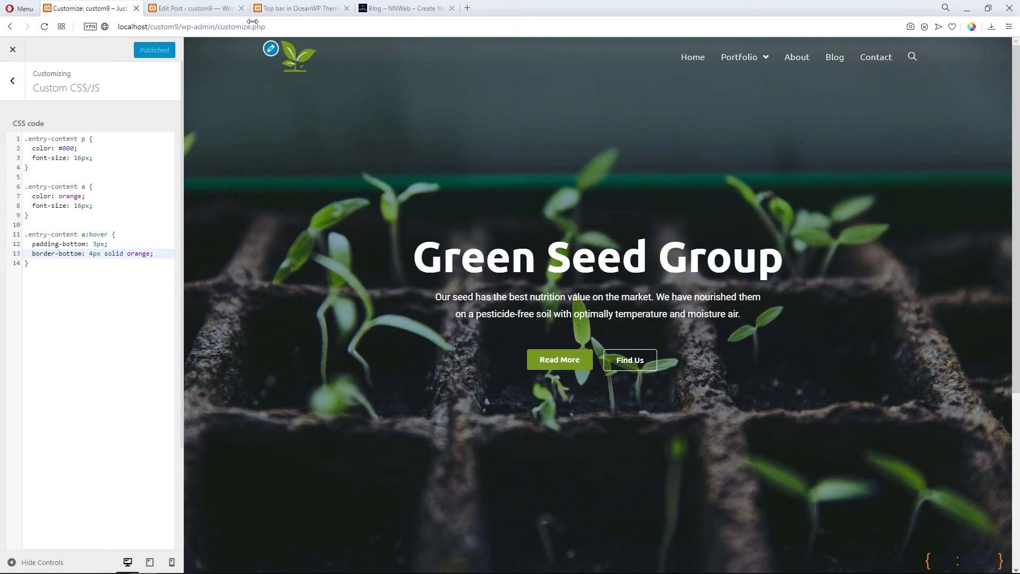
click(192, 8)
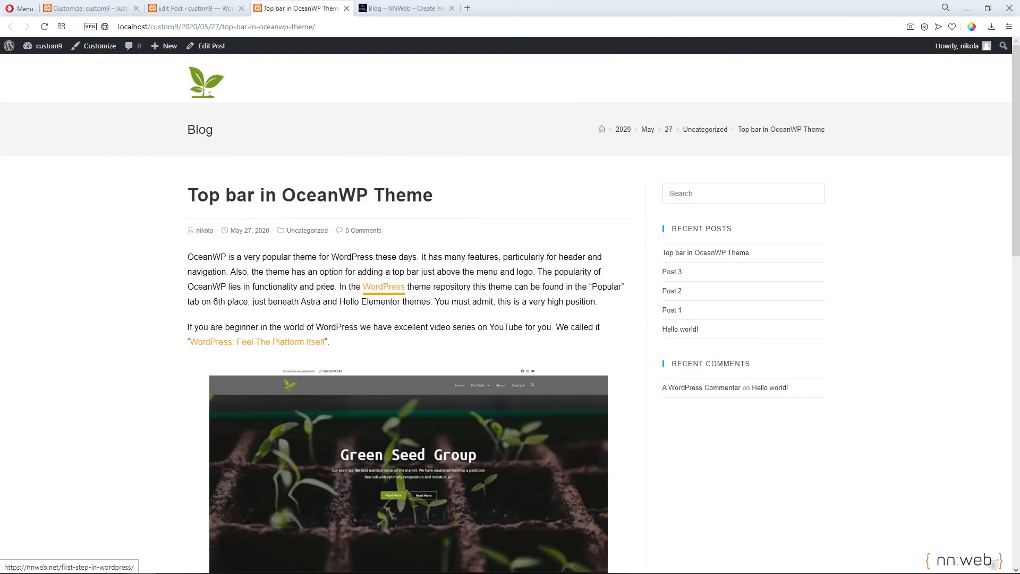
mouse_move(383, 287)
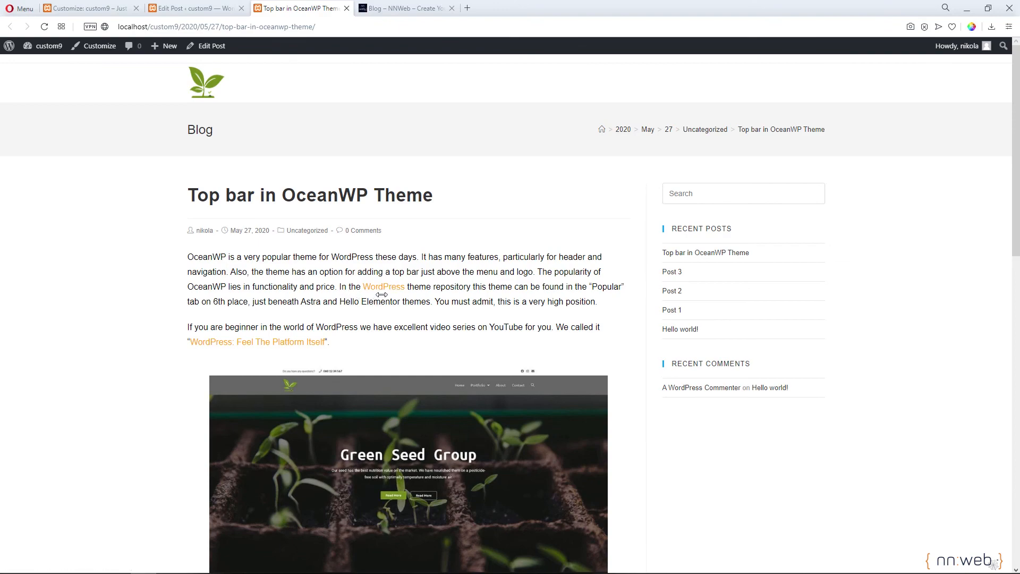
Scroll down and back up the post page to check the orange links
scroll(down, 3)
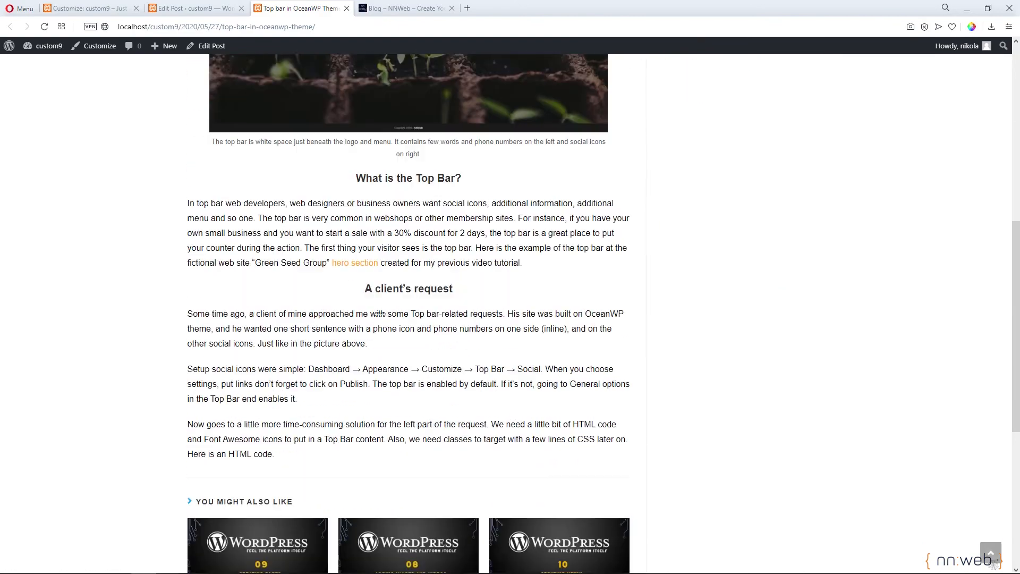
scroll(up, 3)
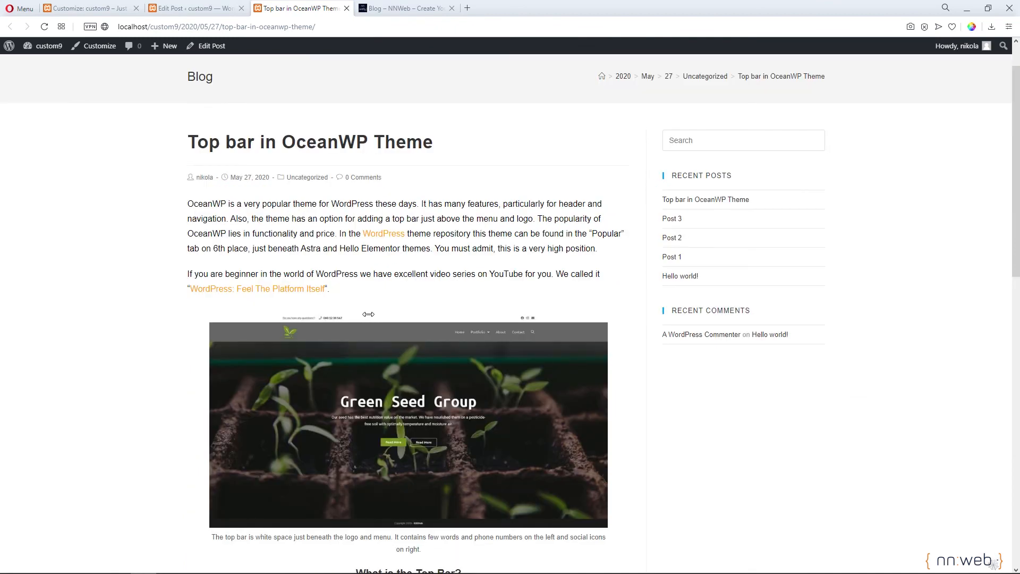